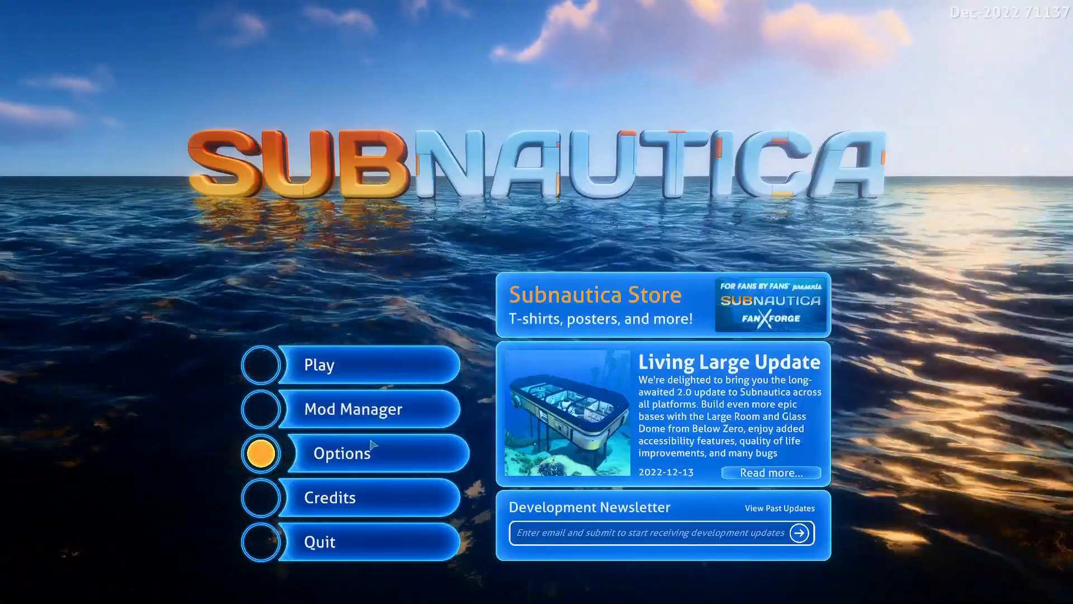
mouse_move(353, 408)
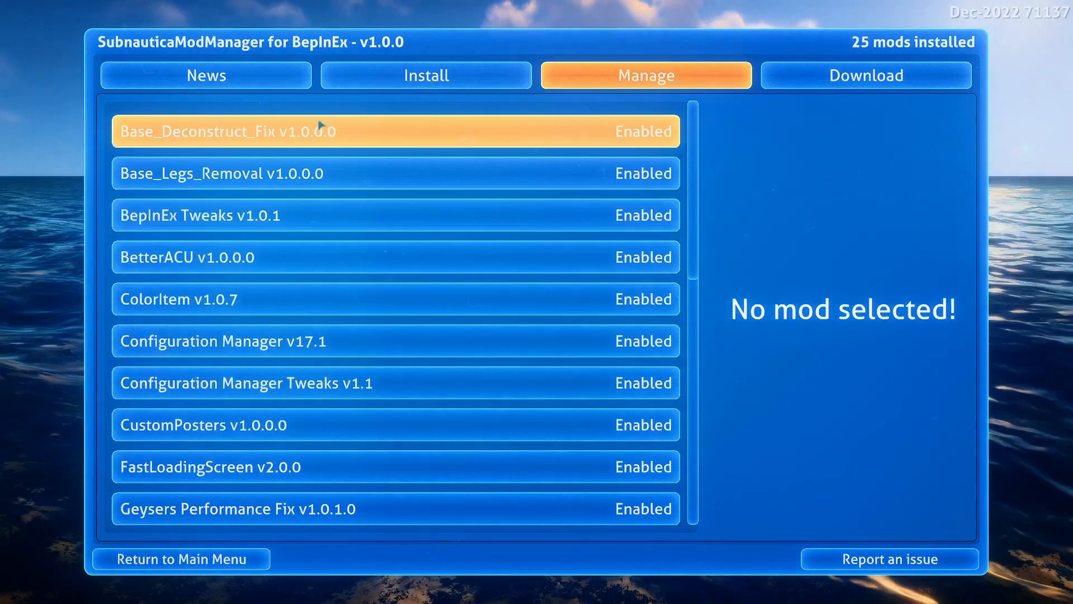
Step: Switch the mod manager to its News tab showing beta-testing announcements
left_click(205, 76)
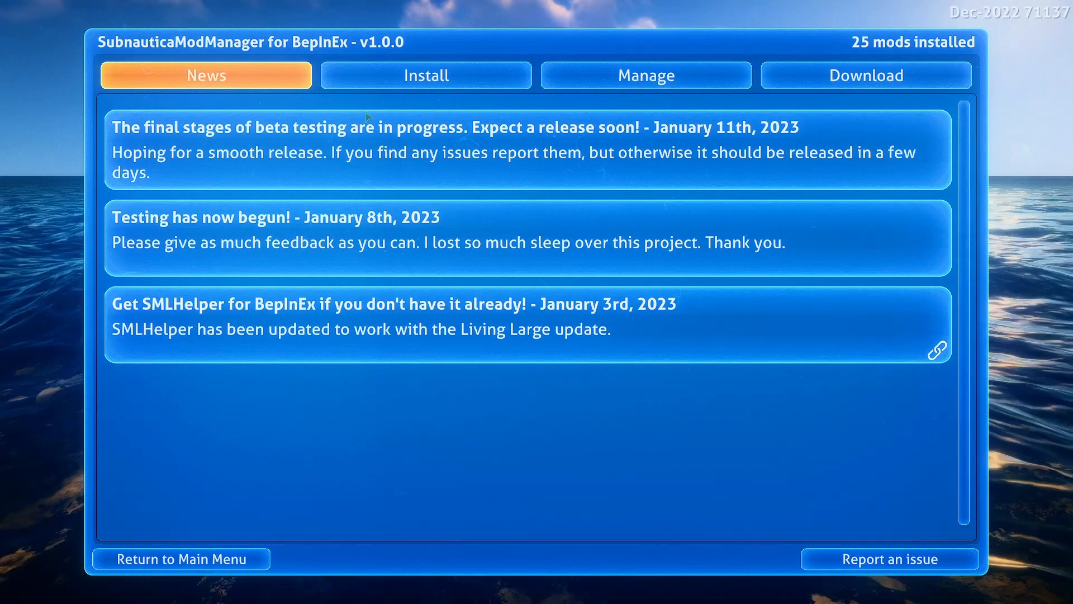
mouse_move(462, 503)
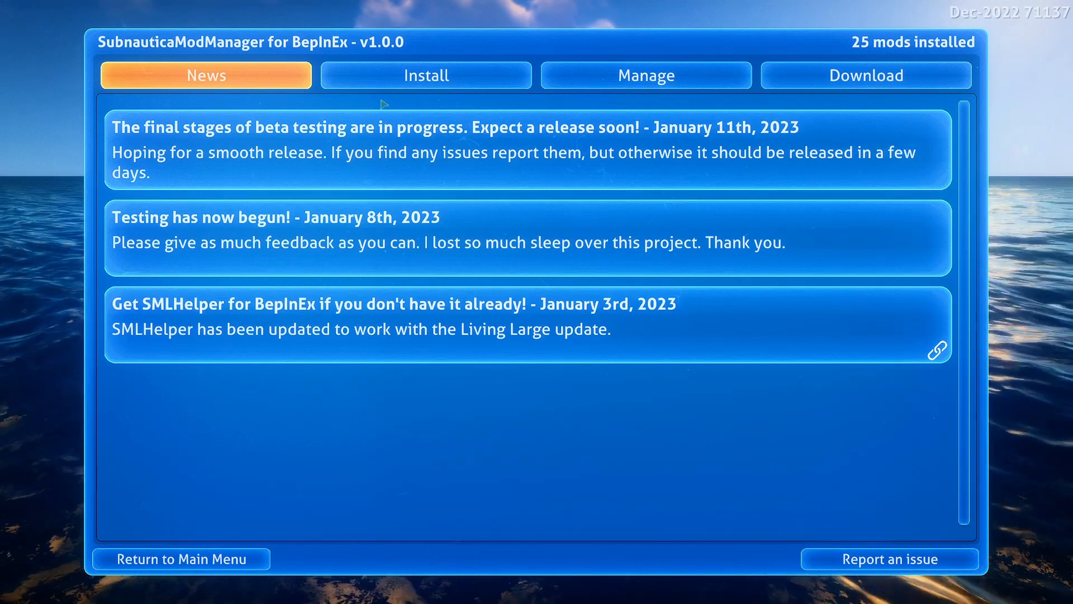
Step: Show the Install page with automatic-install instructions and 0 files detected
left_click(425, 75)
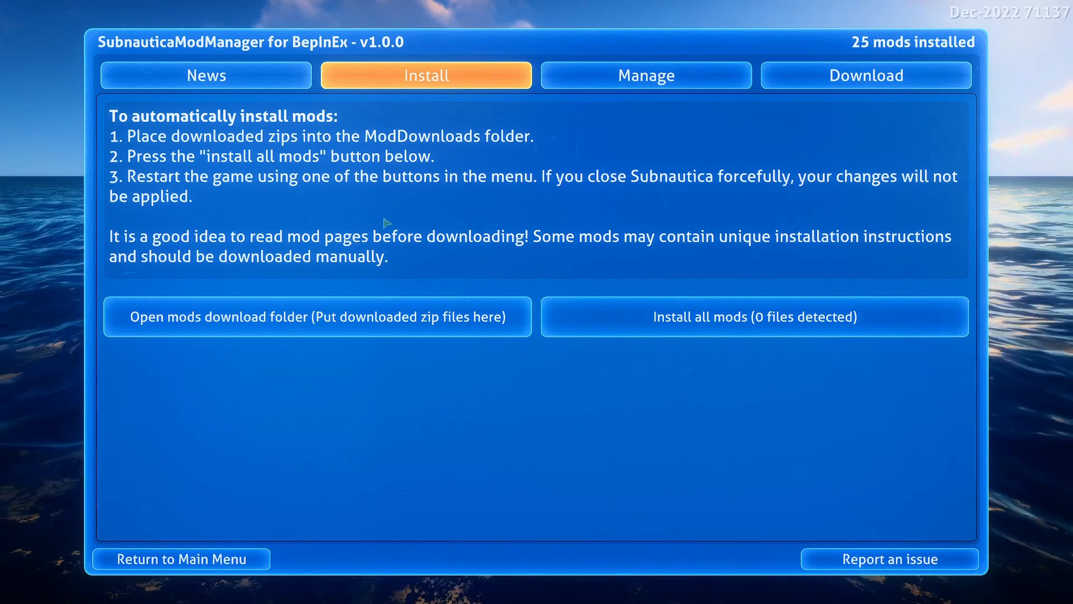
mouse_move(327, 348)
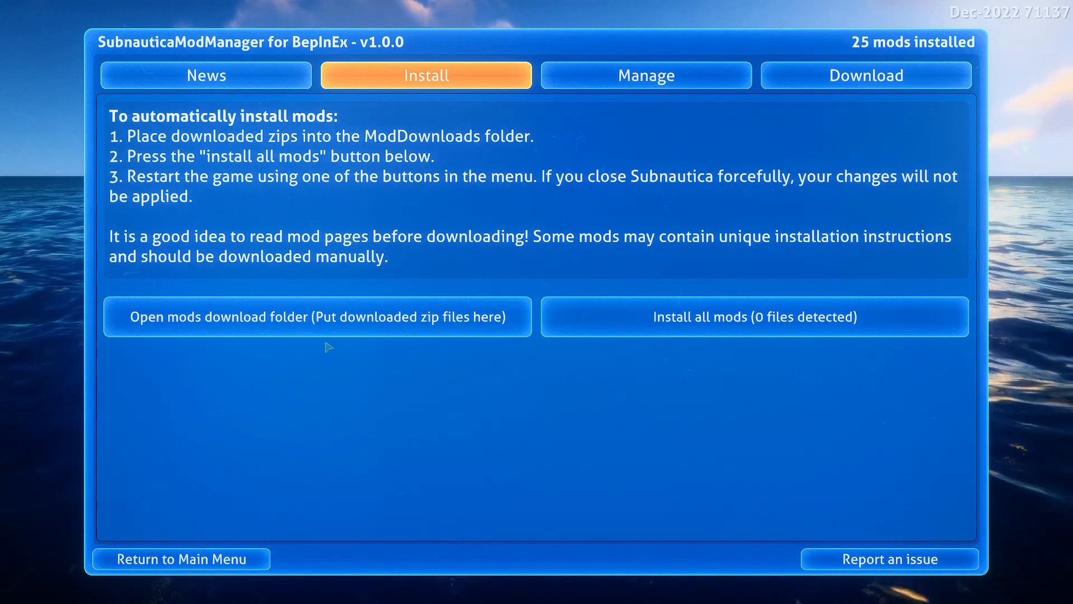
mouse_move(315, 316)
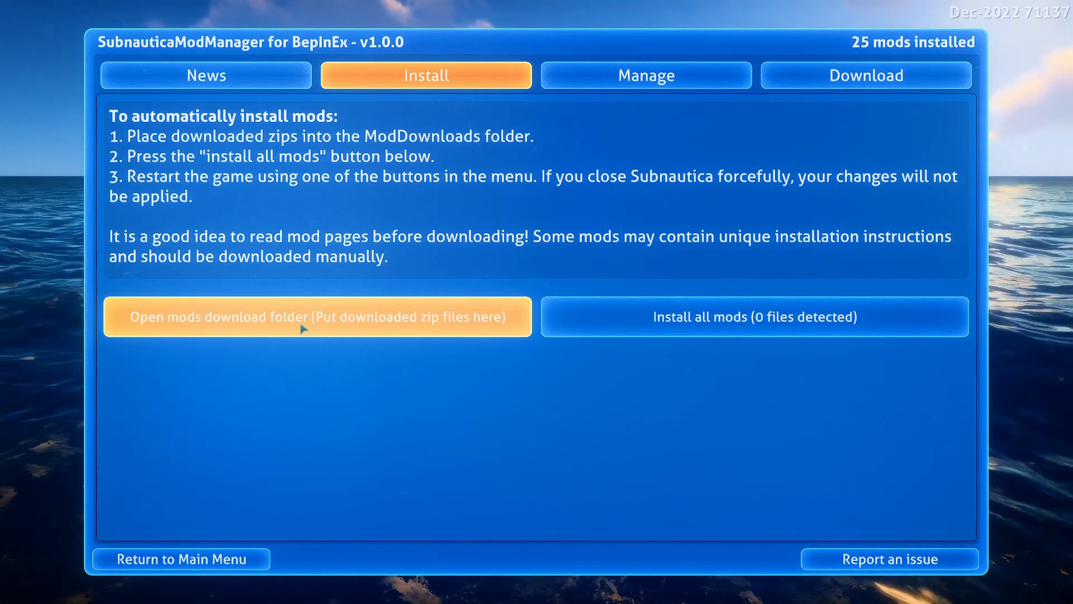
Step: Open the empty SNModManager ModDownloads folder in File Explorer
left_click(316, 317)
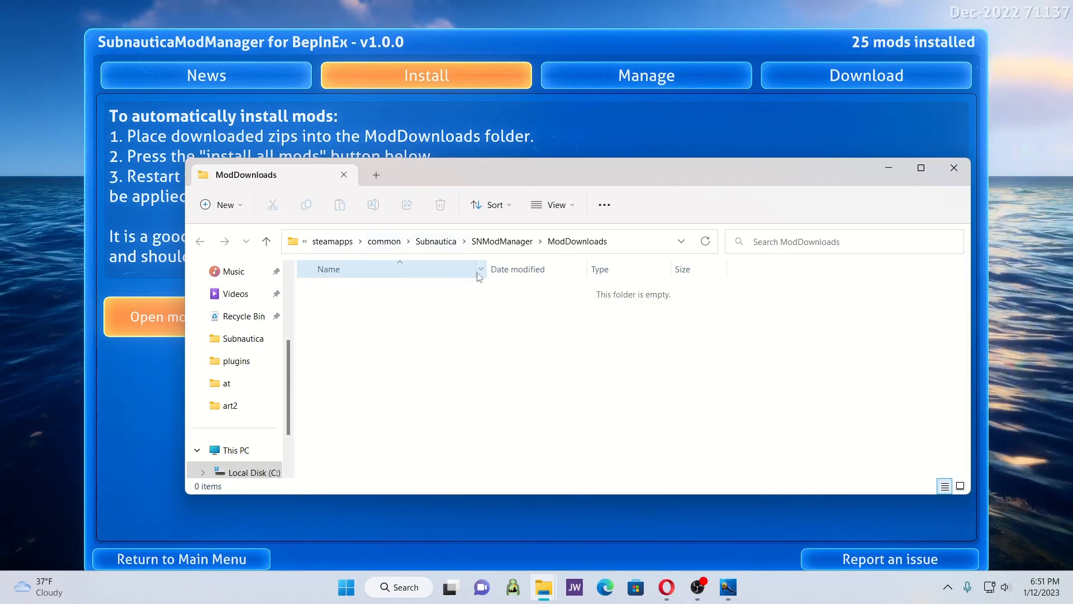
mouse_move(486, 275)
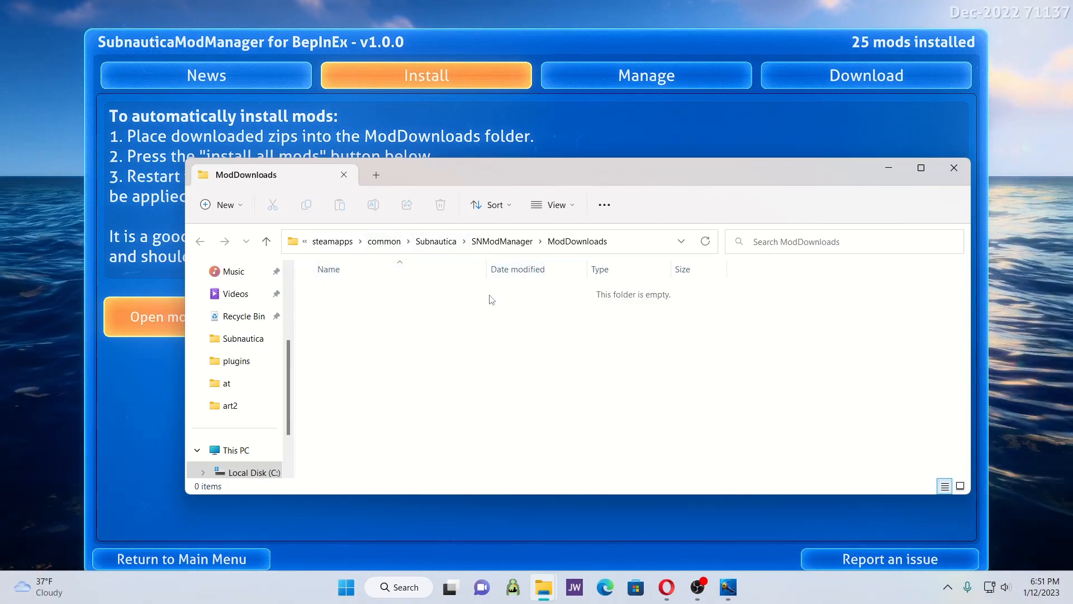
mouse_move(519, 281)
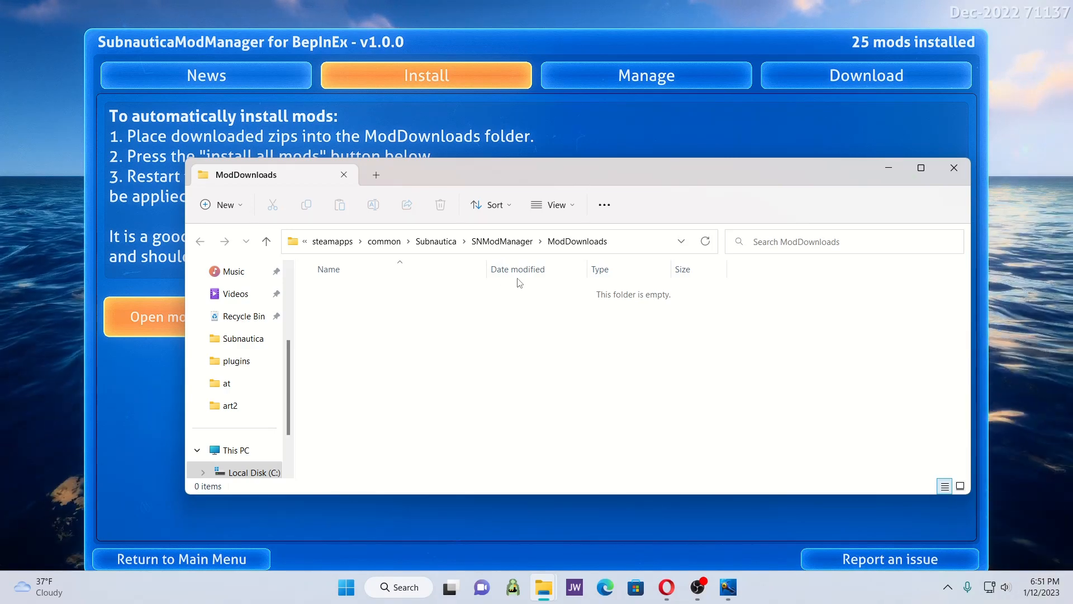
mouse_move(651, 423)
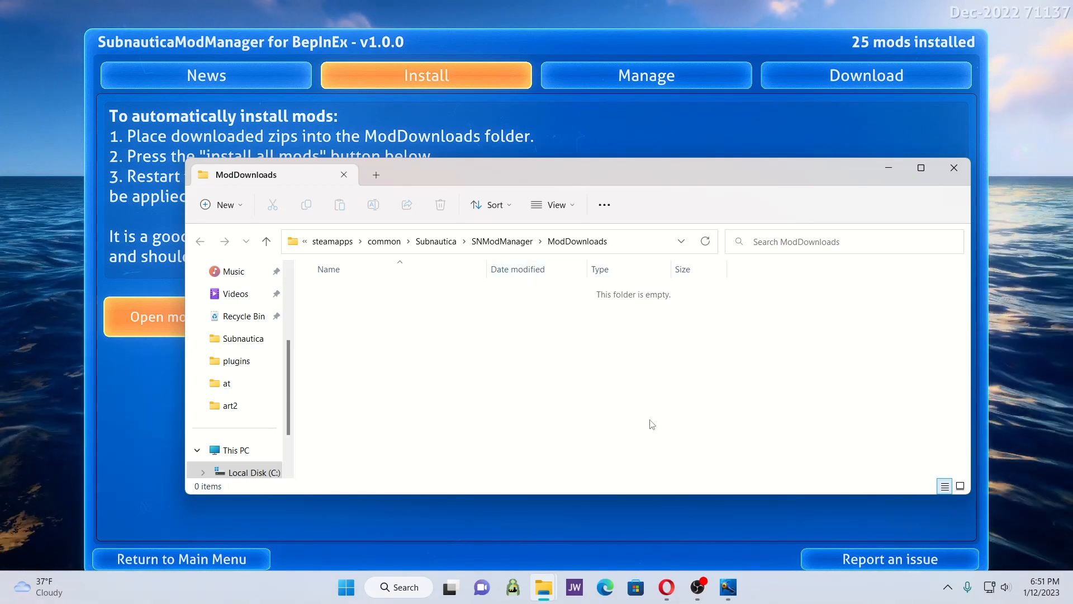
Step: Close the empty ModDownloads window to return to the install page
left_click(954, 168)
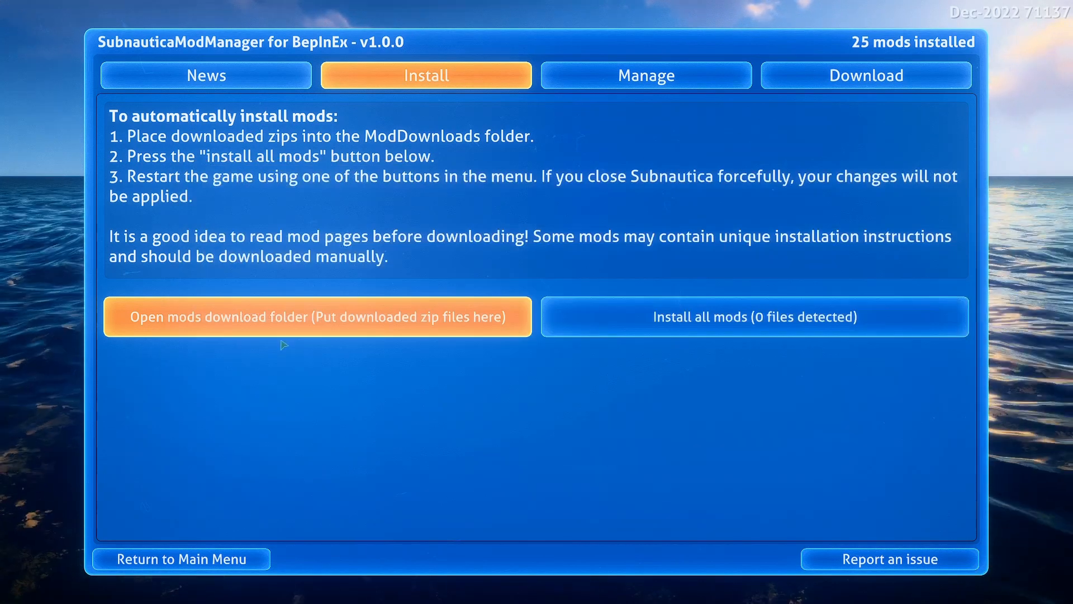
mouse_move(756, 316)
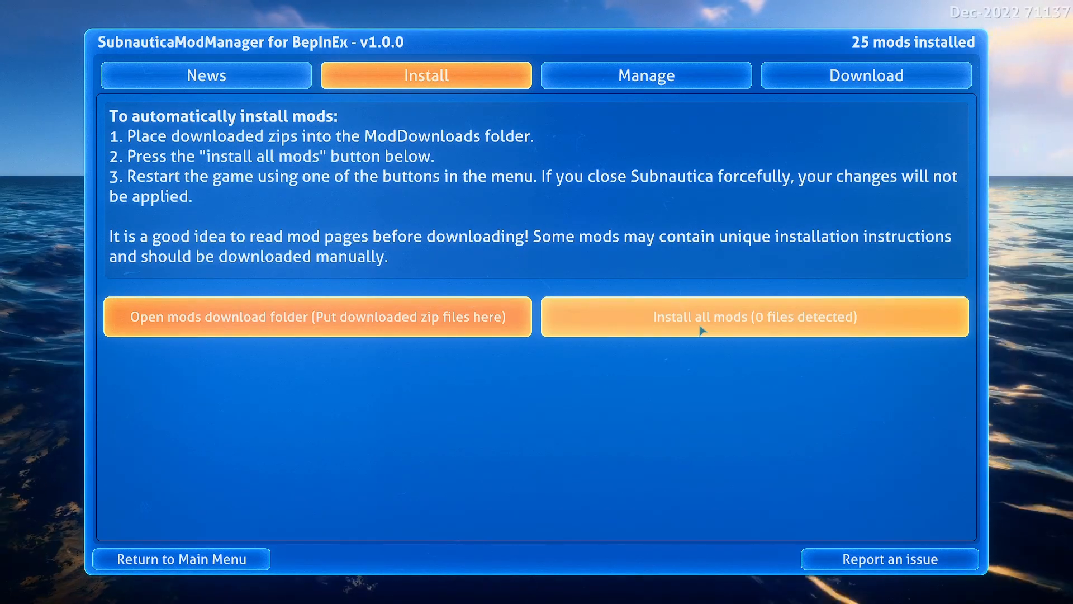
mouse_move(625, 360)
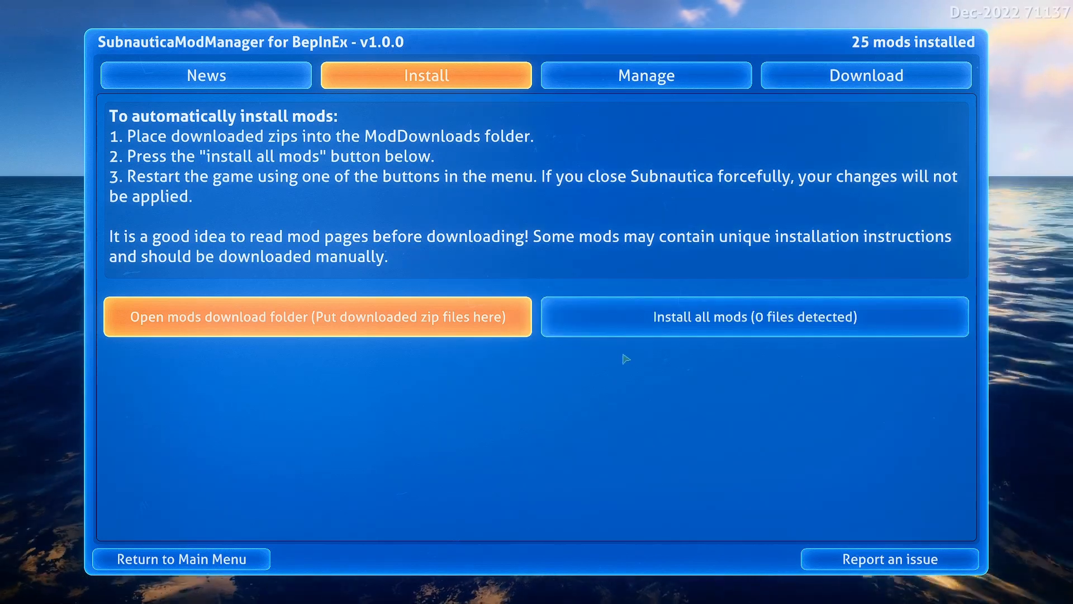
mouse_move(356, 293)
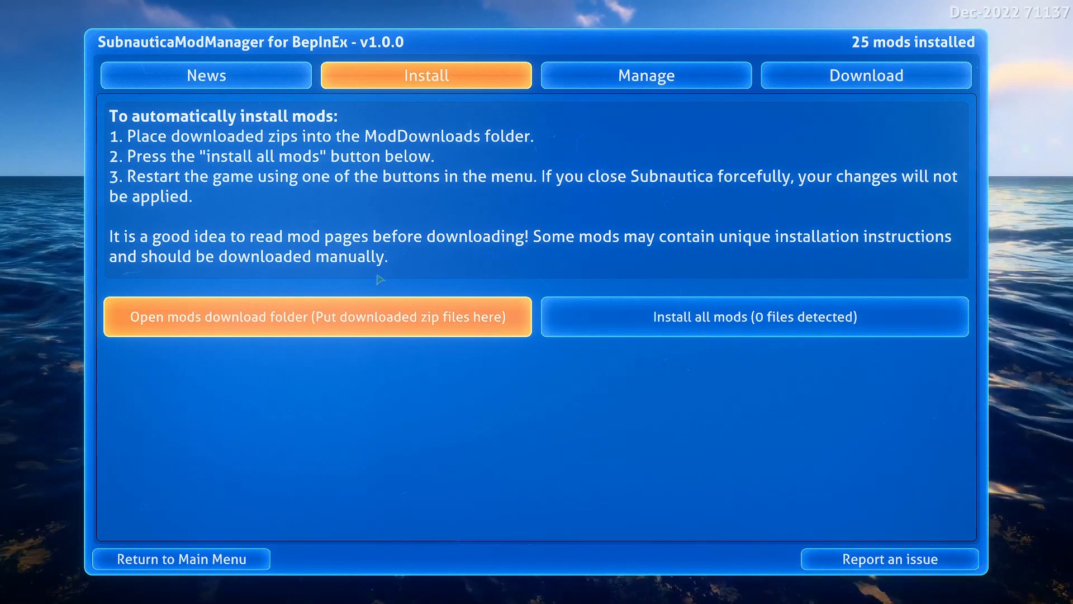
mouse_move(738, 219)
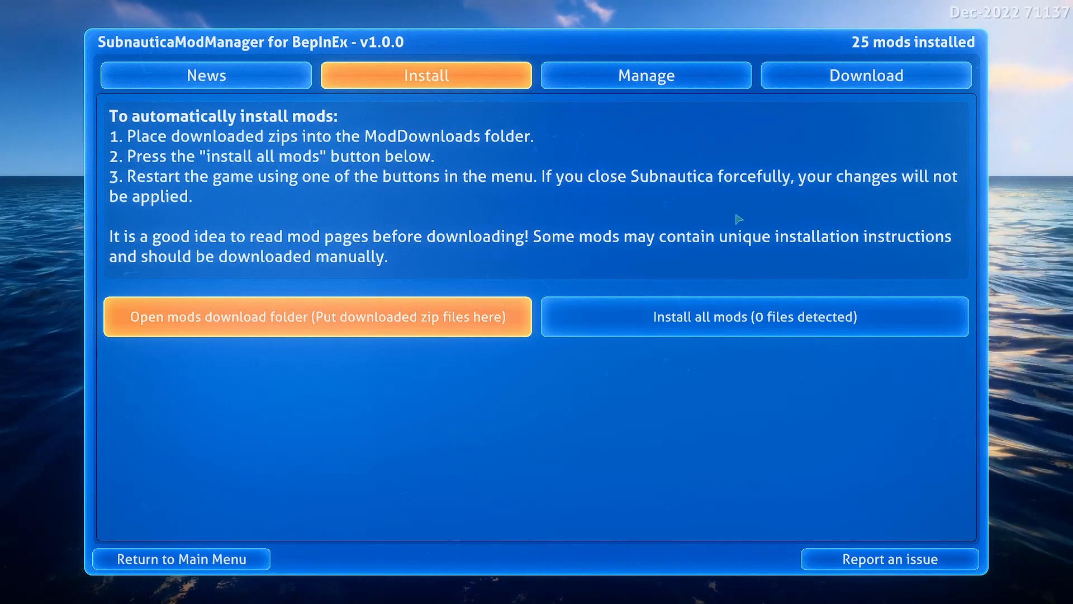
mouse_move(638, 247)
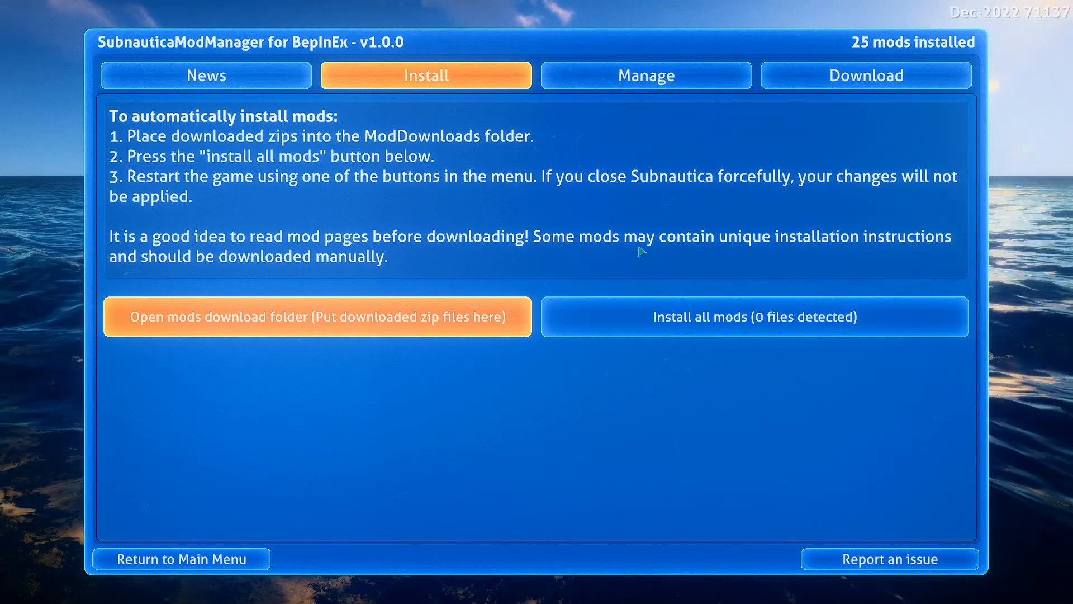
mouse_move(435, 180)
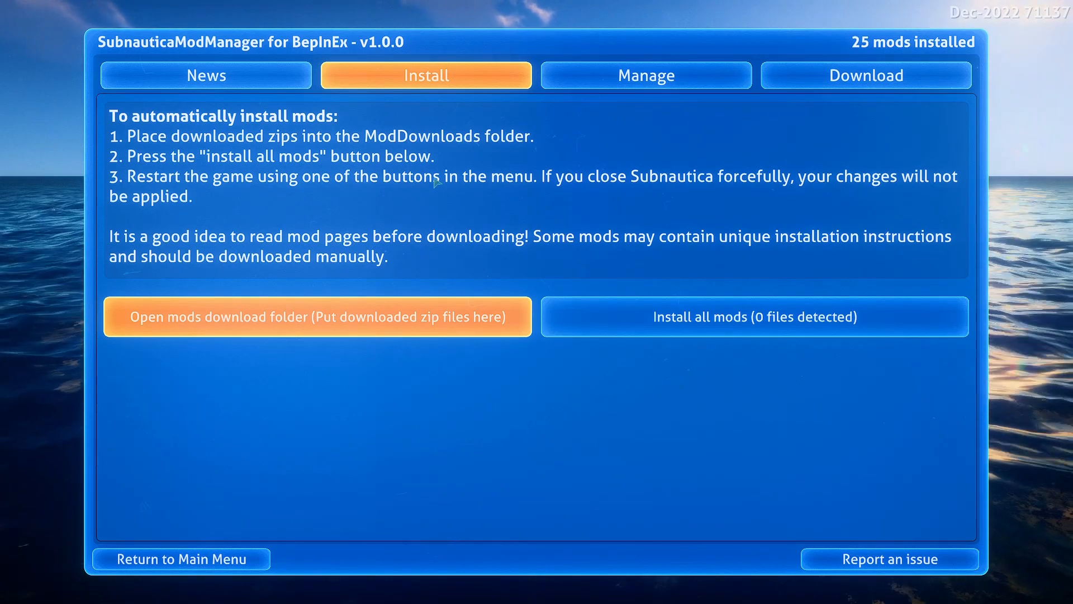
Step: On the Manage page, toggle Base_Deconstruct_Fix, inspect Configuration Manager, and scroll the mod list
left_click(644, 76)
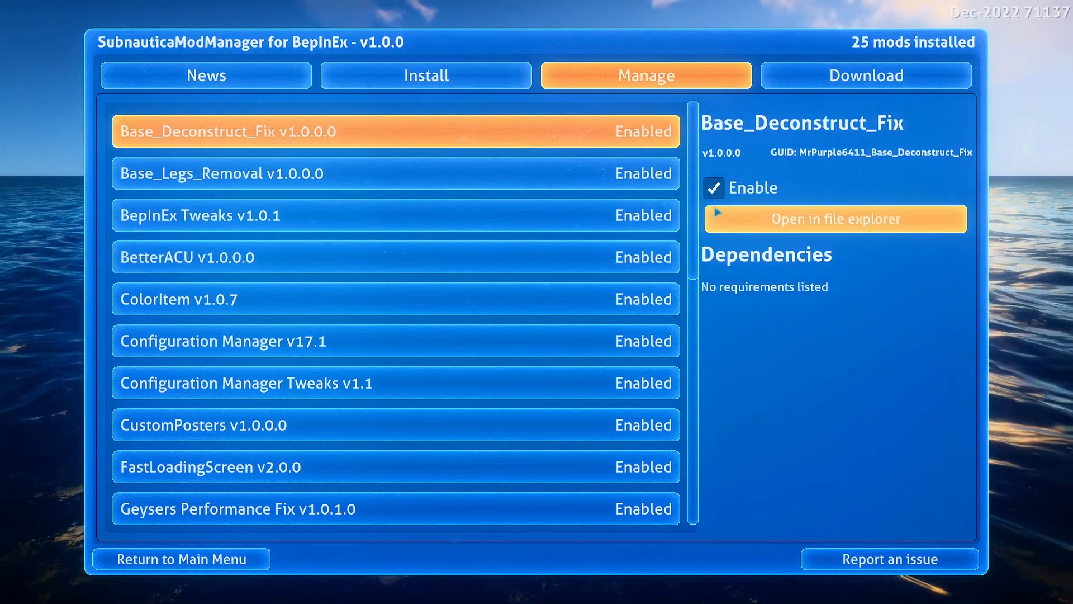
left_click(712, 187)
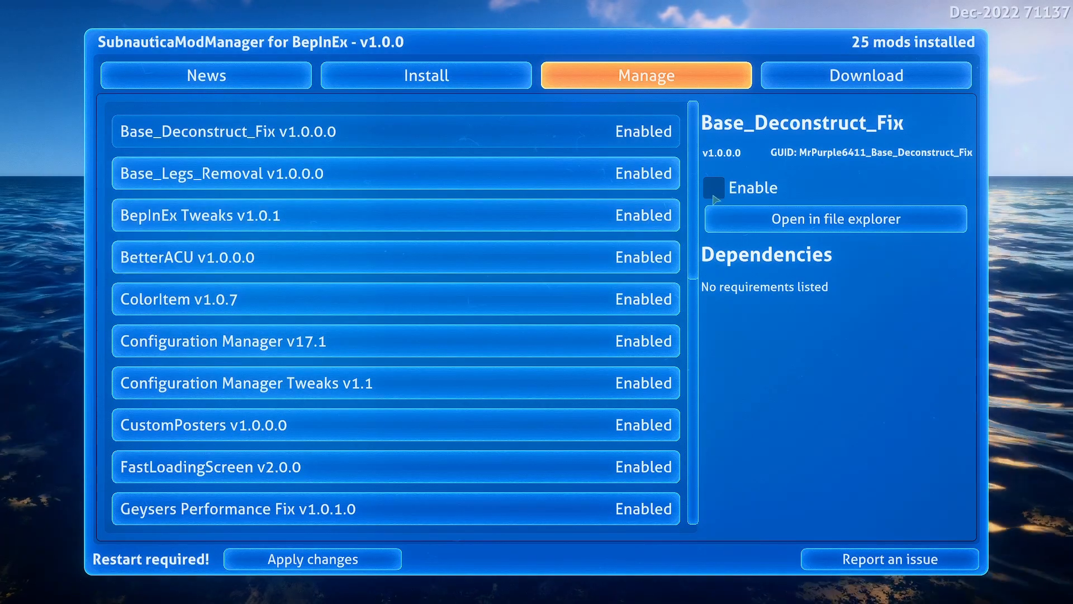
left_click(713, 187)
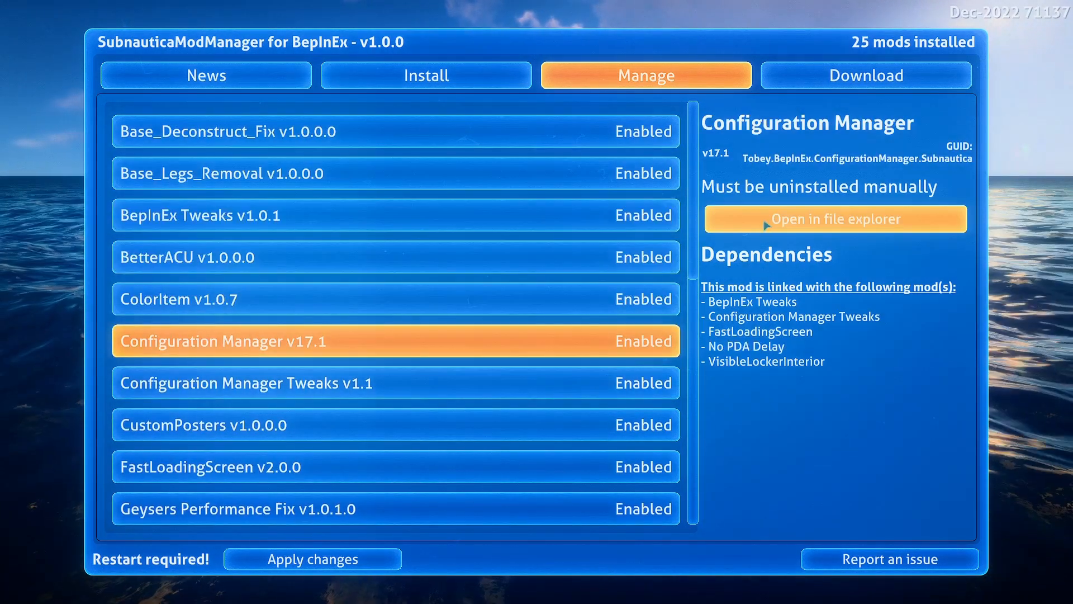
mouse_move(768, 452)
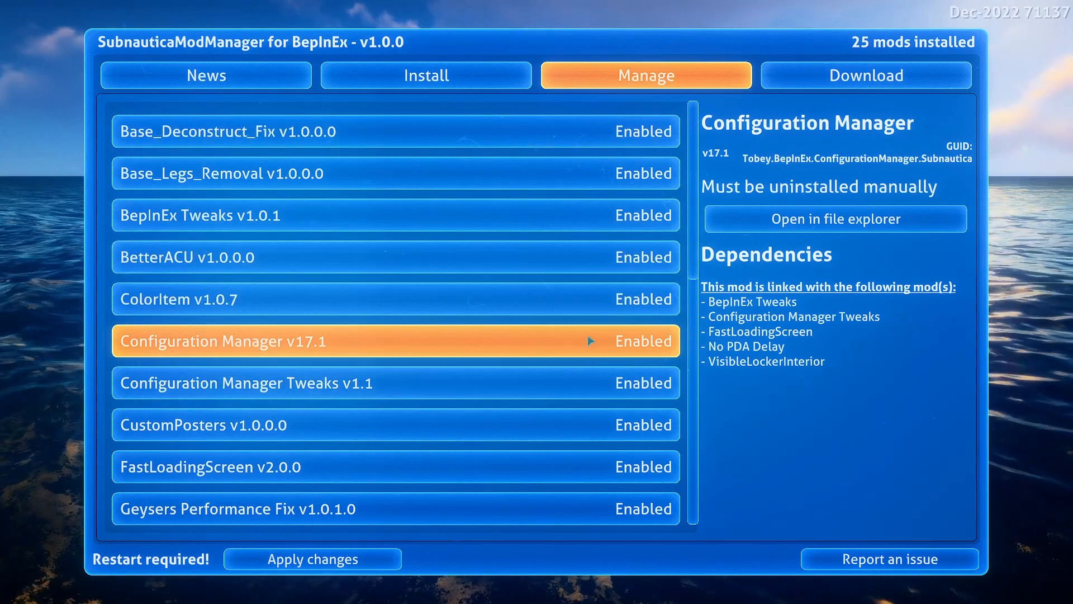
mouse_move(395, 466)
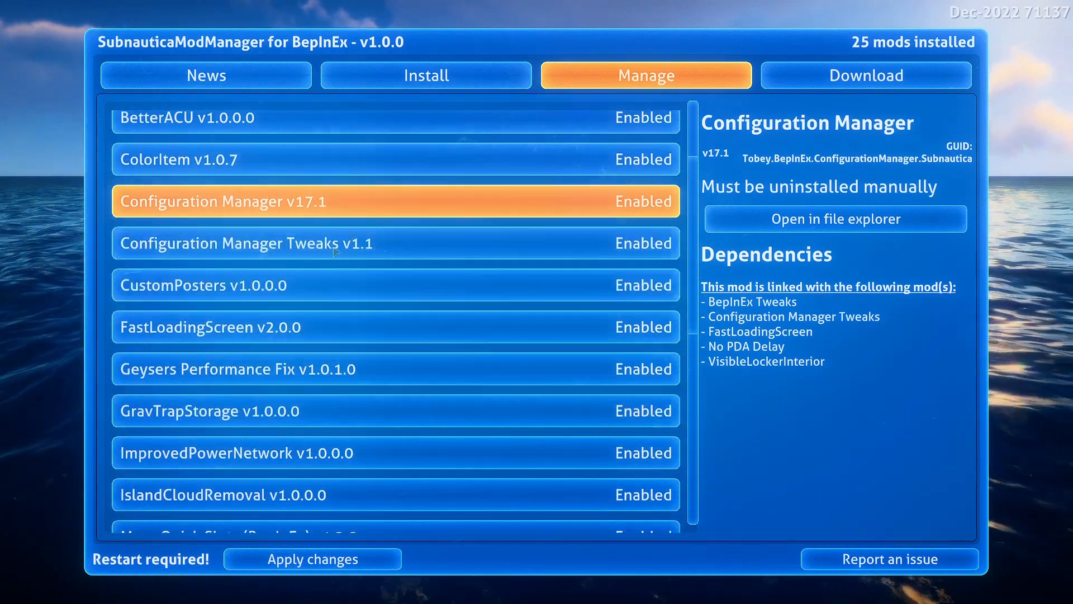
scroll("down", 3)
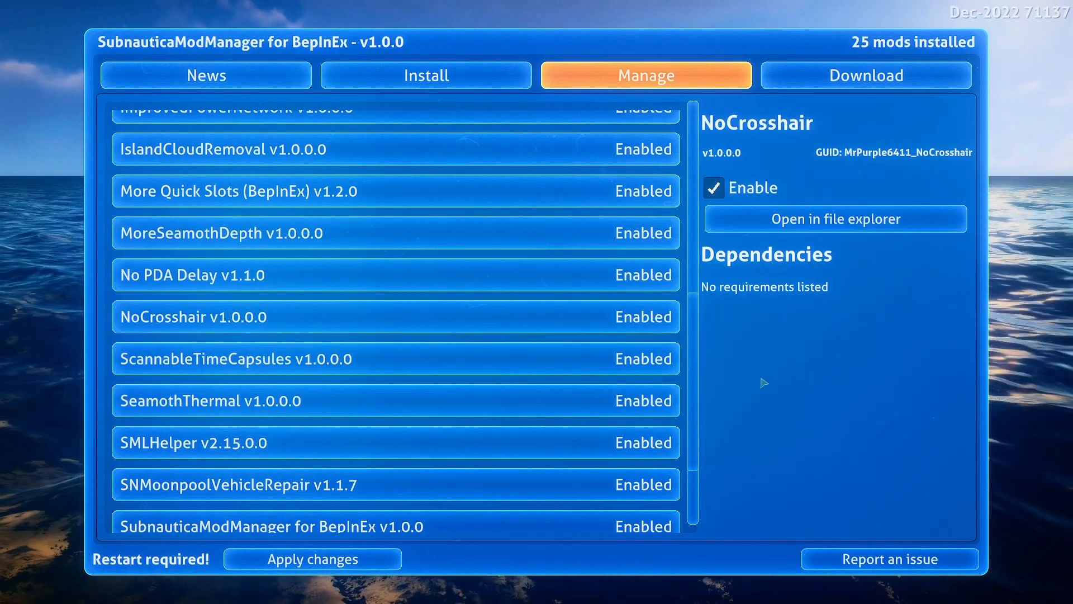
mouse_move(728, 390)
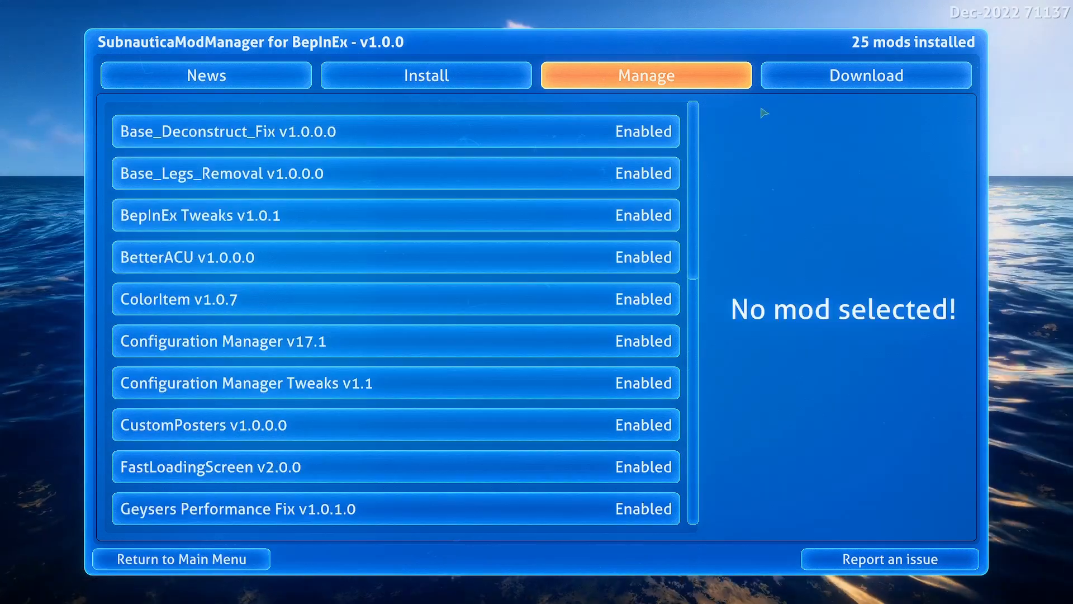
Step: Browse the Most Popular and Recently Updated downloadable mod lists
left_click(865, 76)
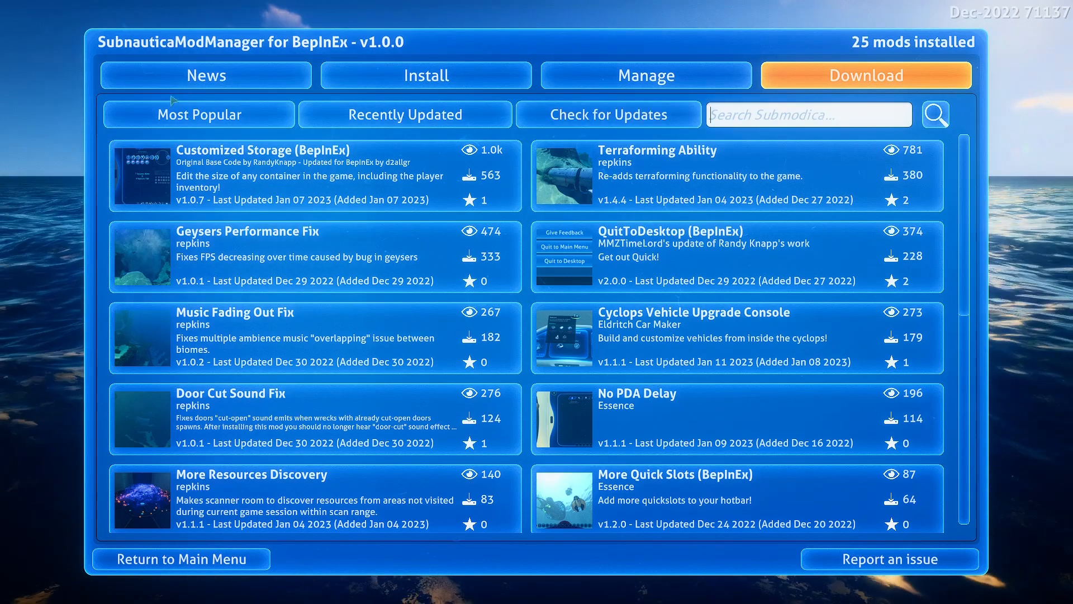
left_click(198, 113)
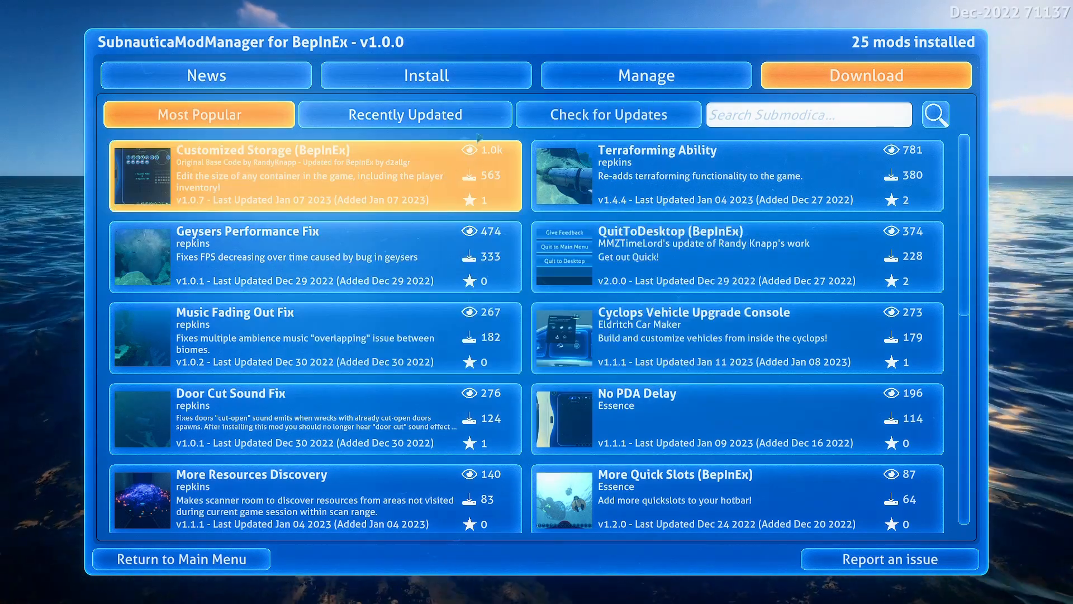
left_click(405, 114)
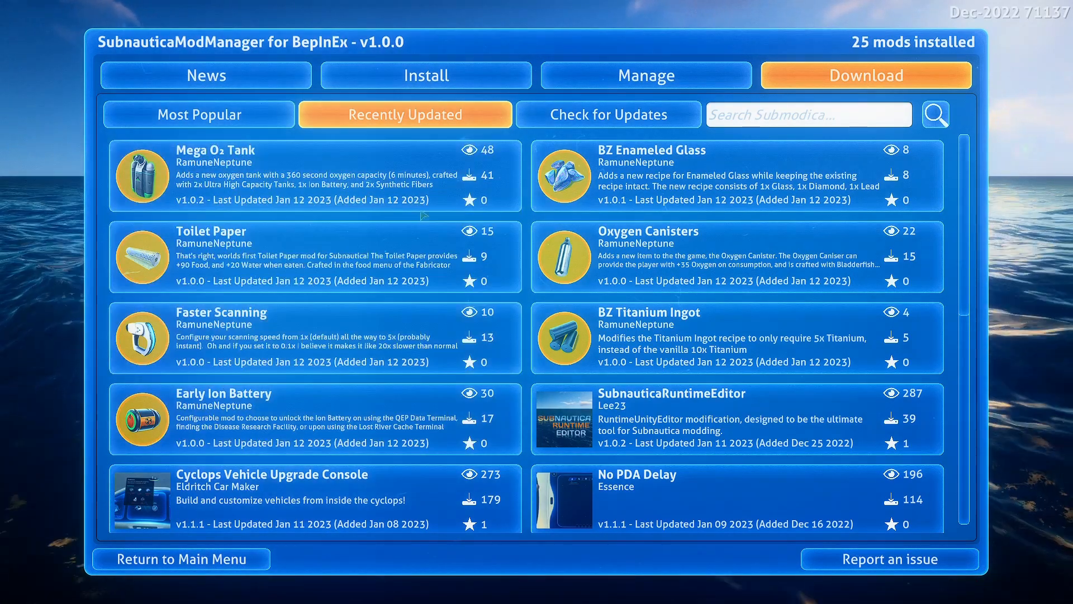
mouse_move(609, 114)
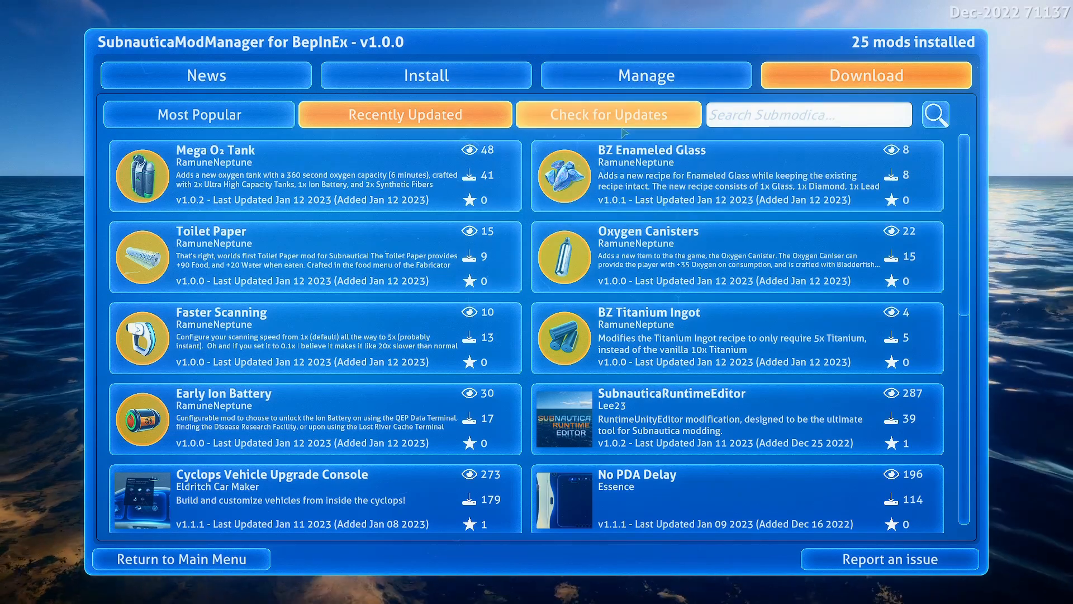
Step: Check for updates, acknowledge the notice, and select the No PDA Delay update
left_click(607, 113)
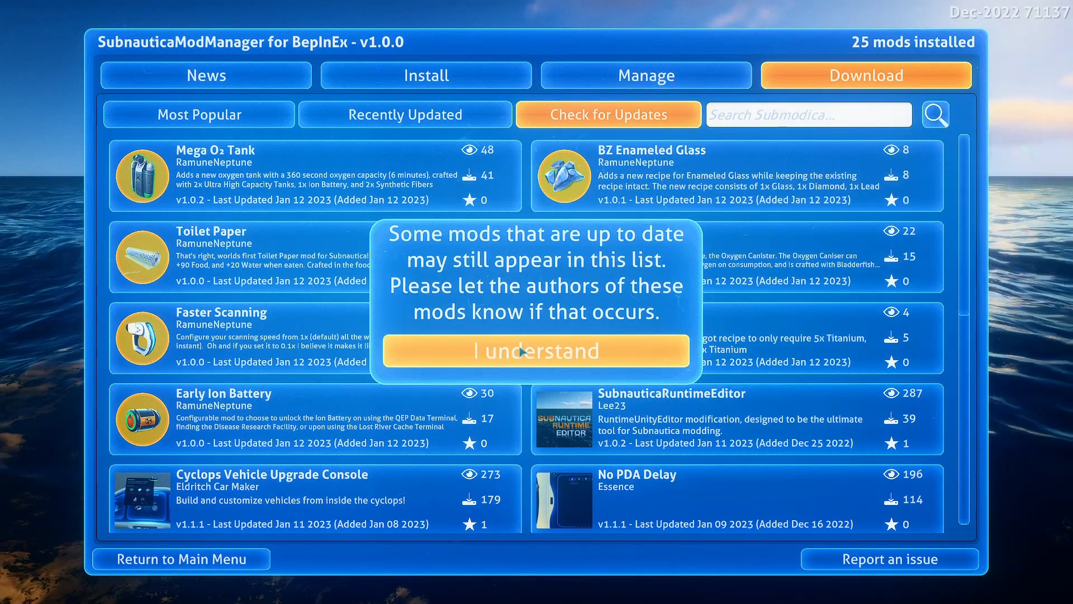
left_click(536, 351)
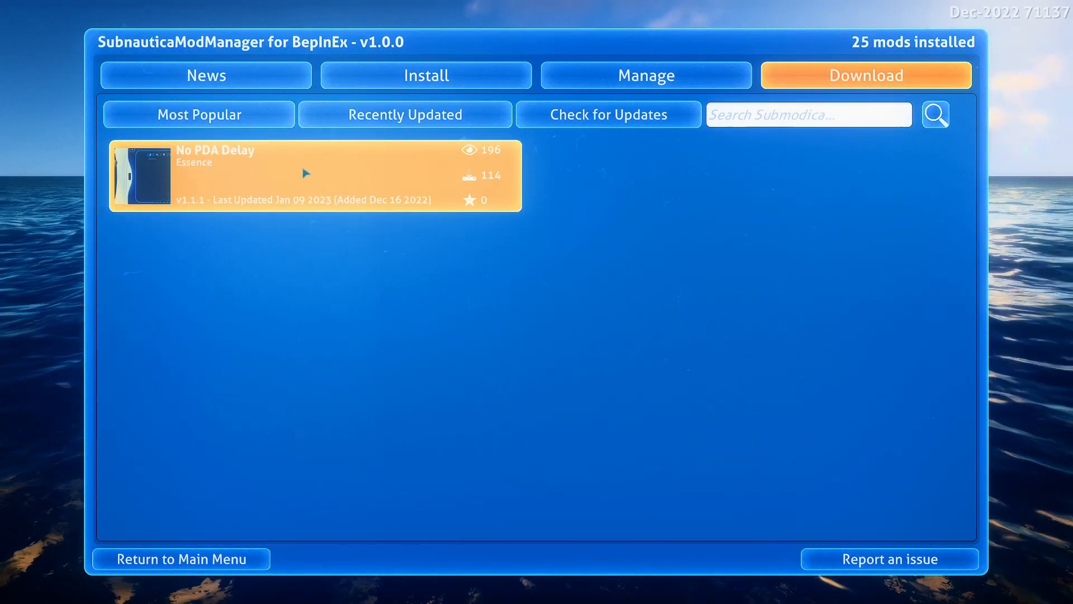
left_click(305, 173)
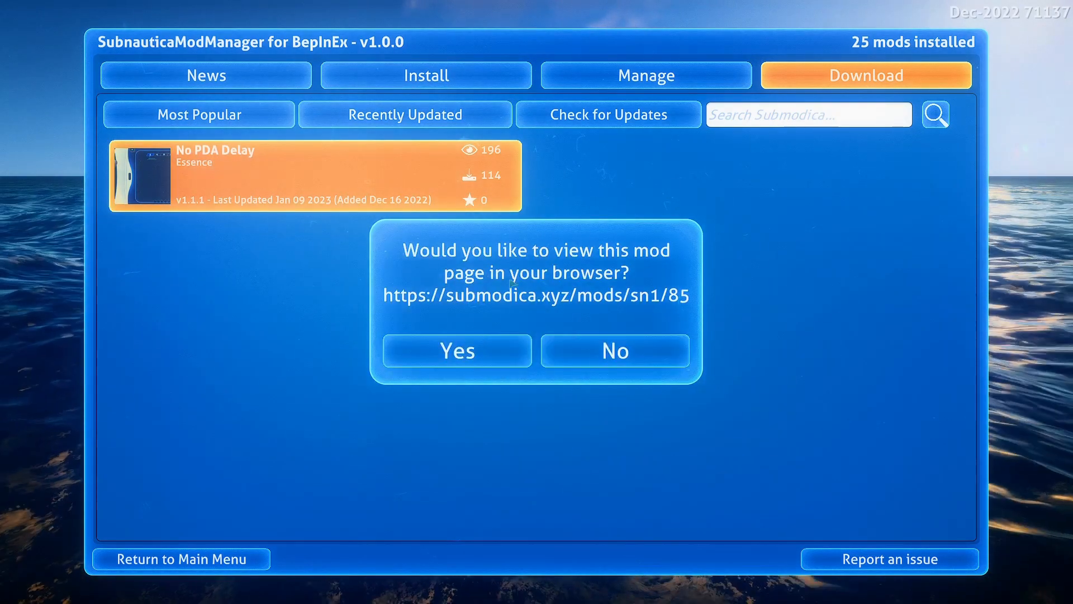
Step: View the No PDA Delay page on submodica.xyz in the browser
left_click(456, 350)
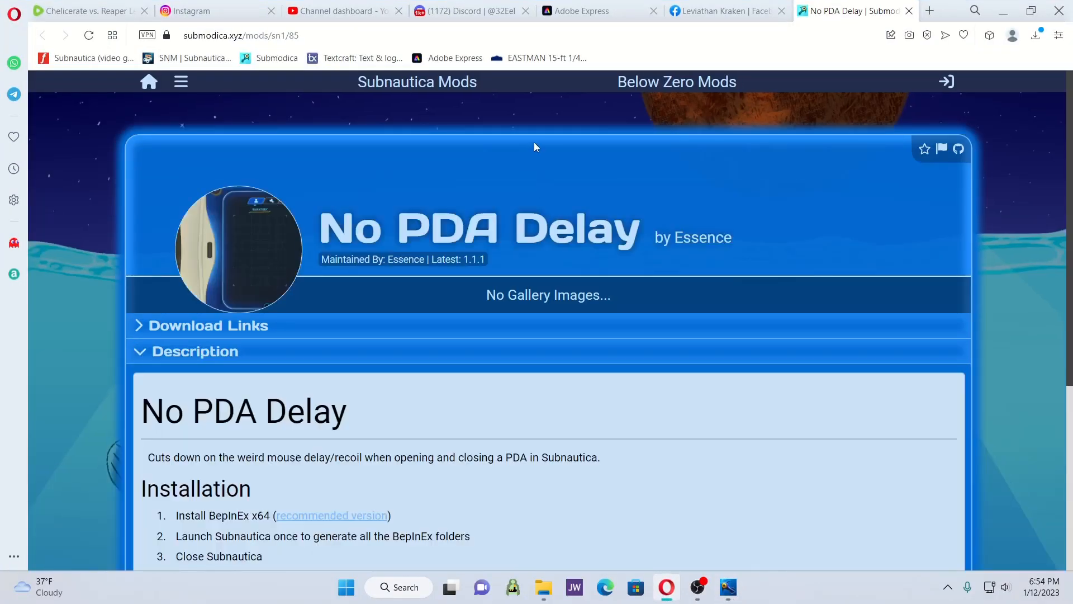
scroll("down", 3)
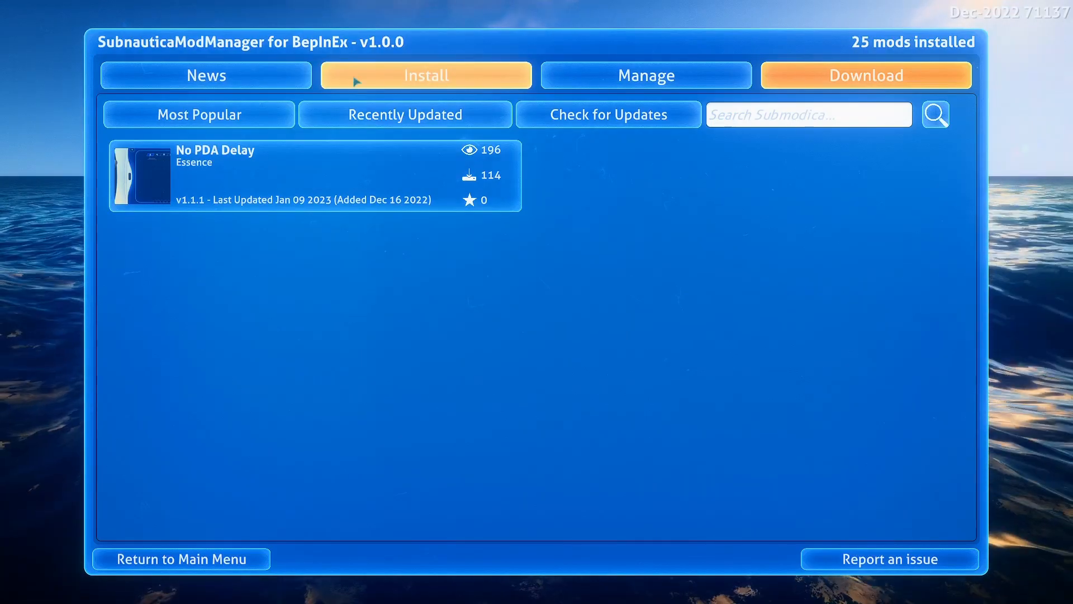
left_click(424, 75)
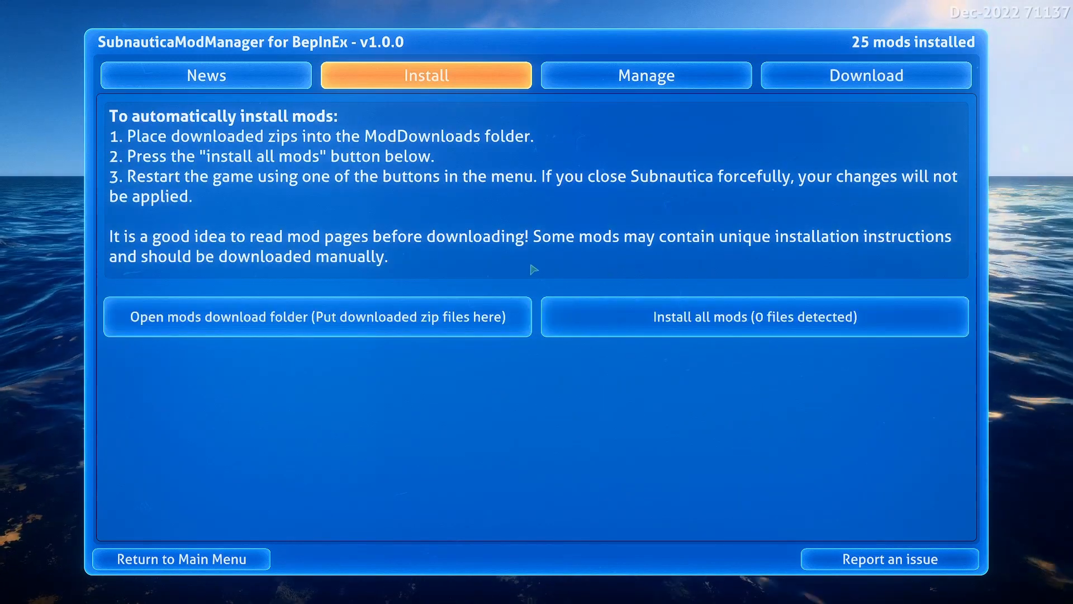
mouse_move(1034, 67)
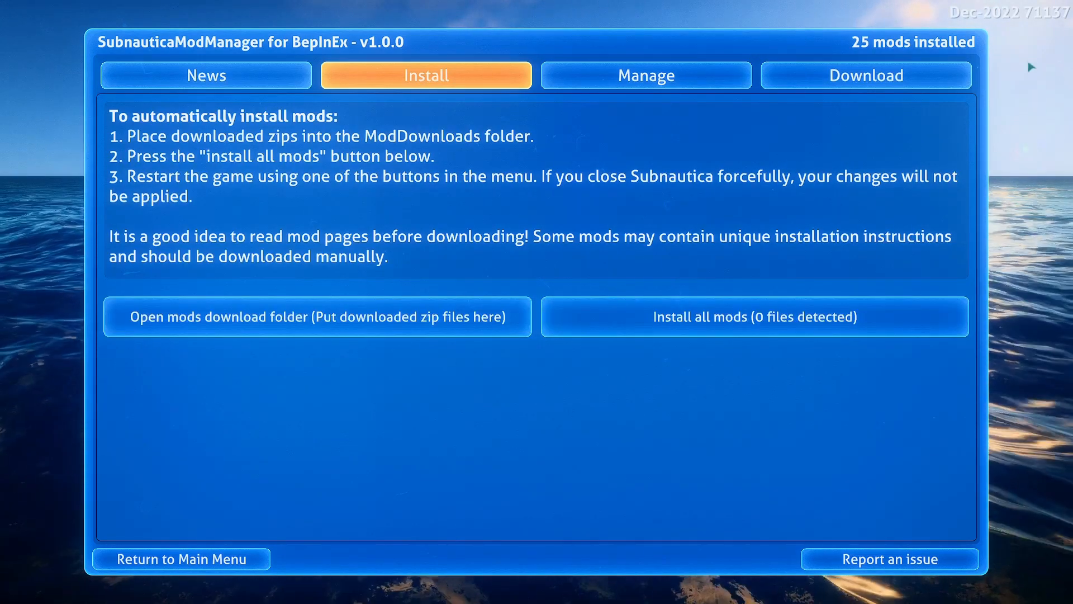
left_click(865, 76)
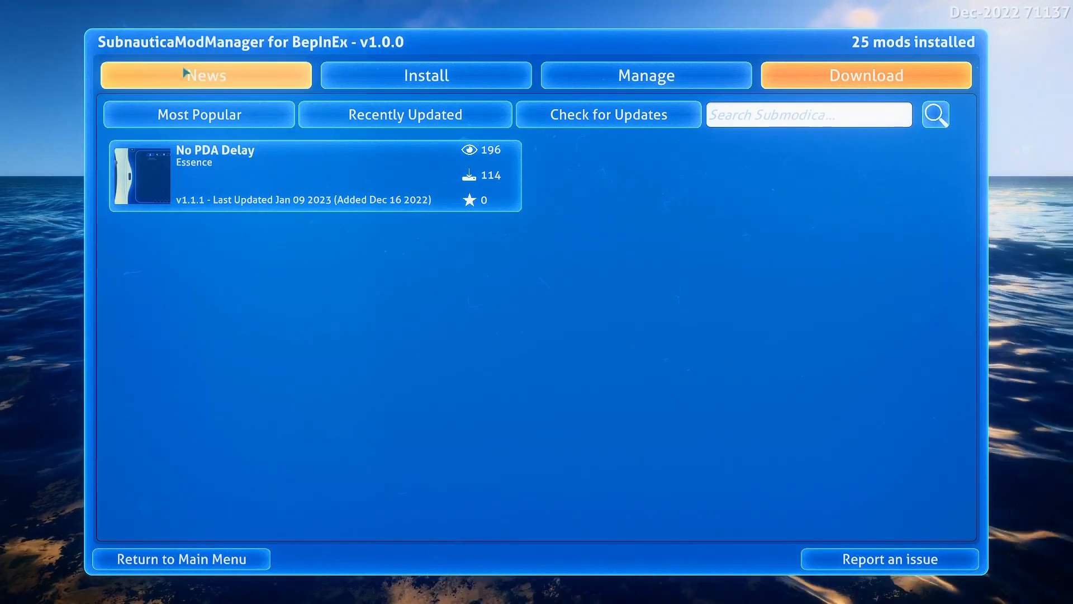
left_click(180, 559)
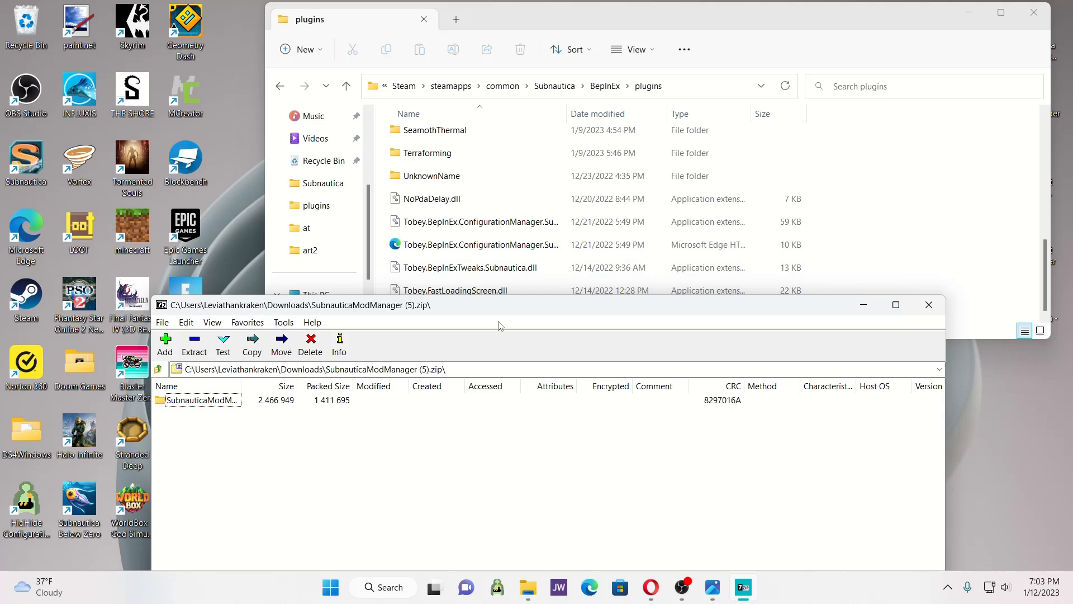
mouse_move(335, 388)
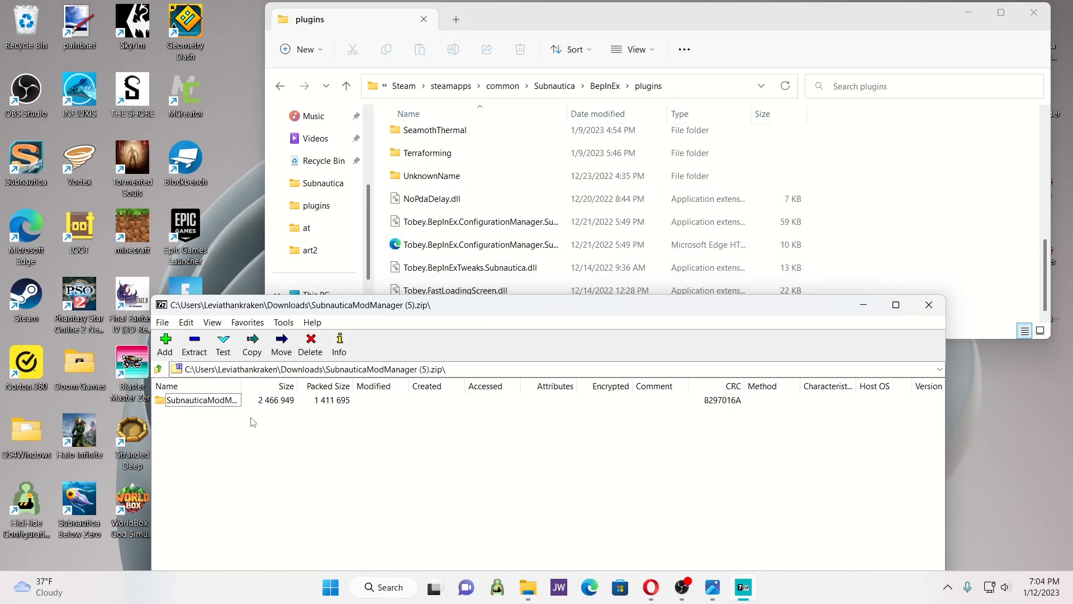
mouse_move(208, 406)
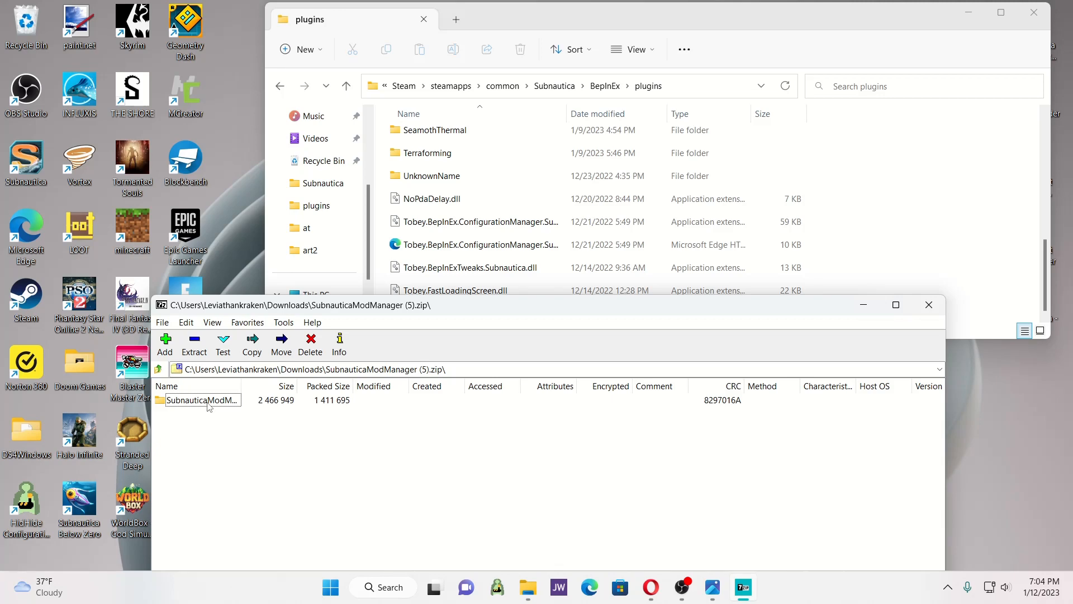
mouse_move(191, 408)
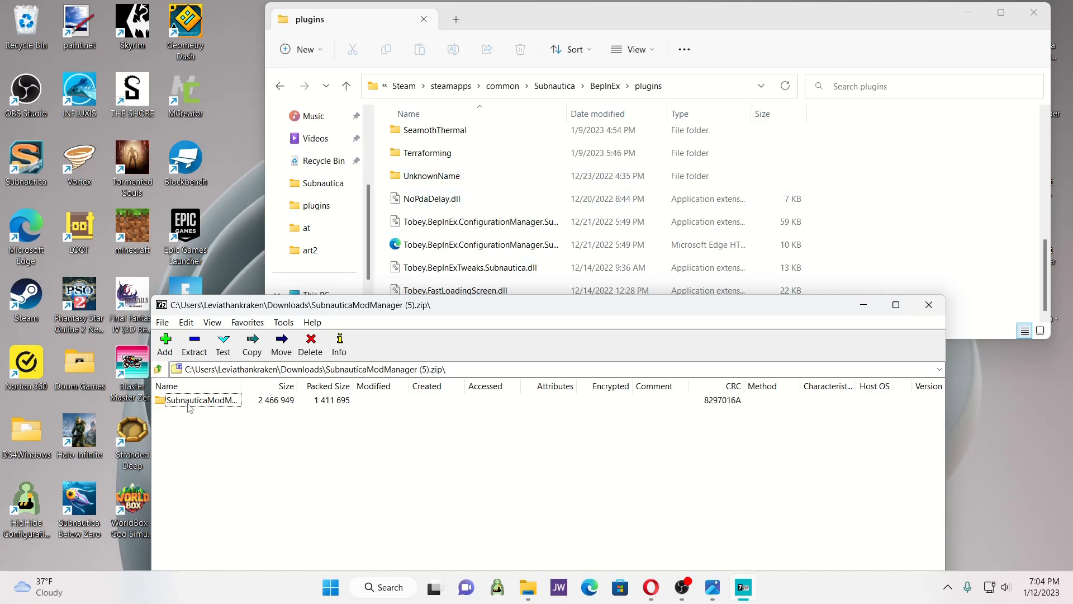
Step: Select the mod manager folder inside SubnauticaModManager (5).zip in 7-Zip
left_click(201, 400)
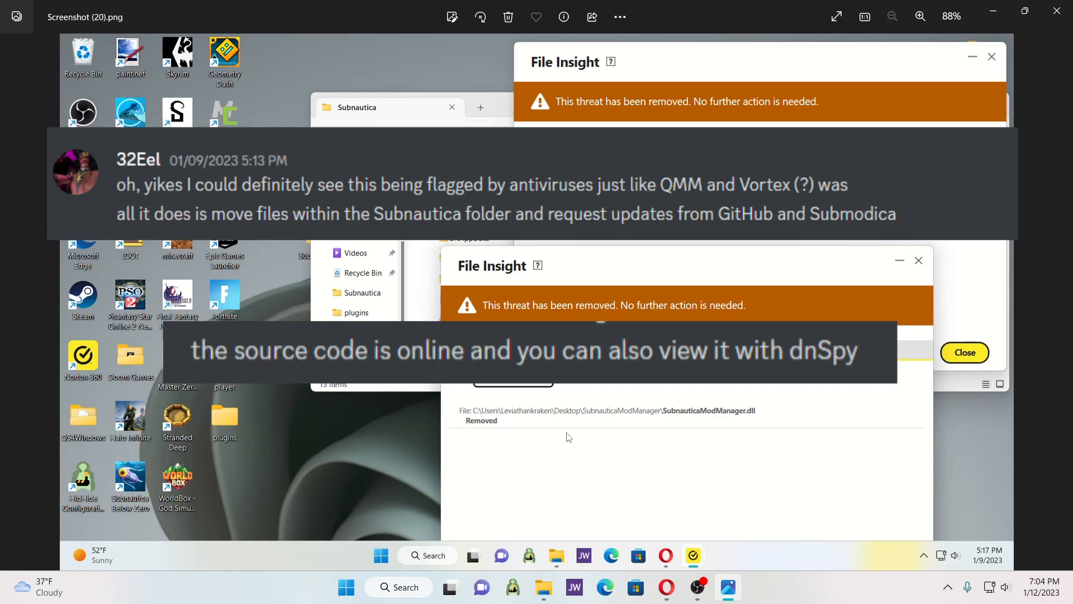
mouse_move(573, 476)
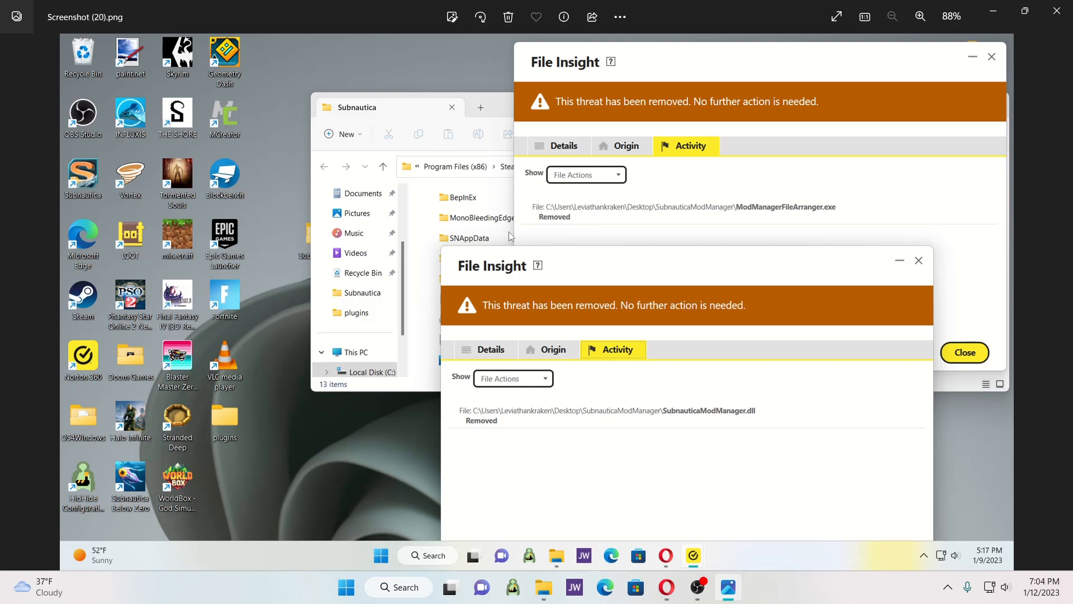
mouse_move(683, 279)
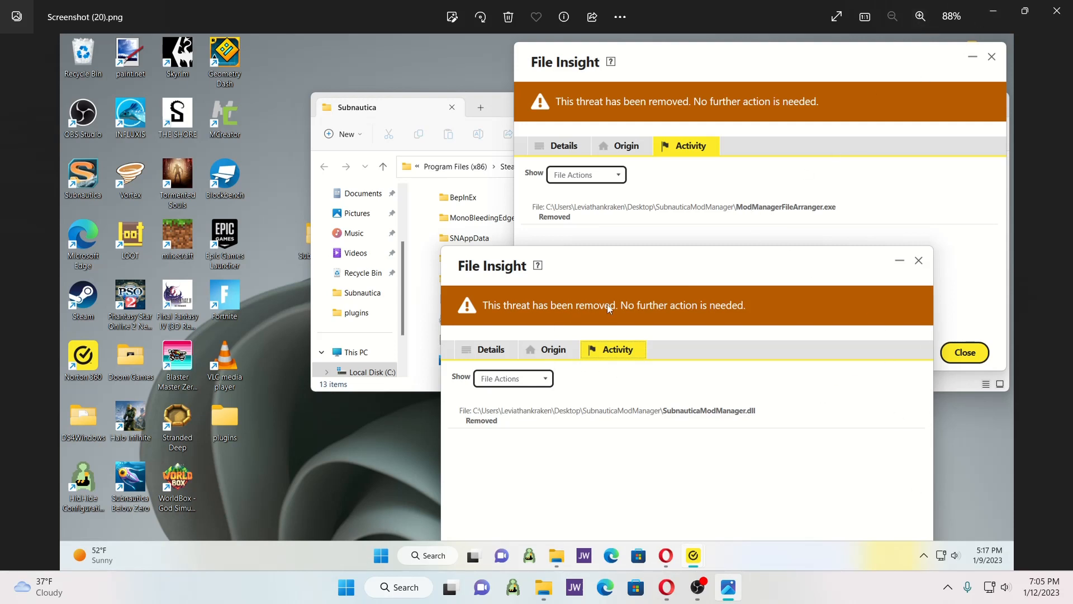
mouse_move(852, 479)
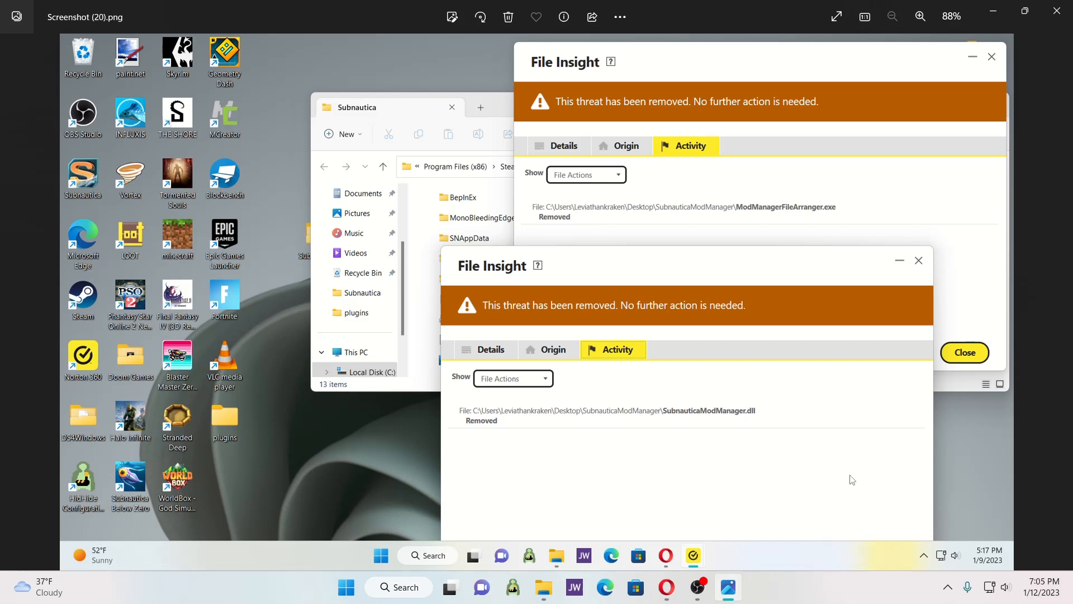
mouse_move(784, 259)
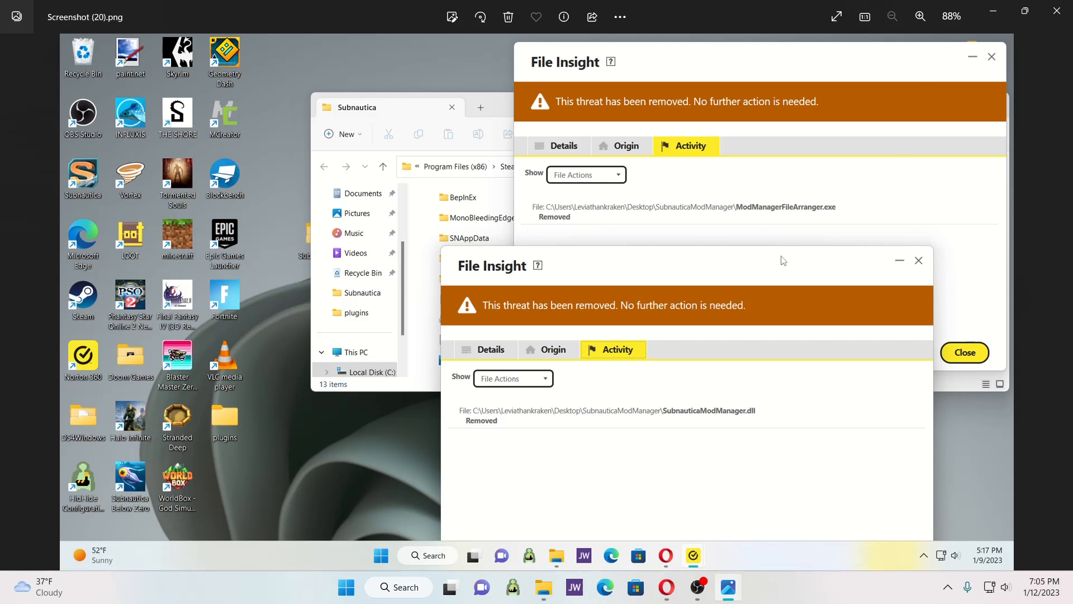
mouse_move(993, 12)
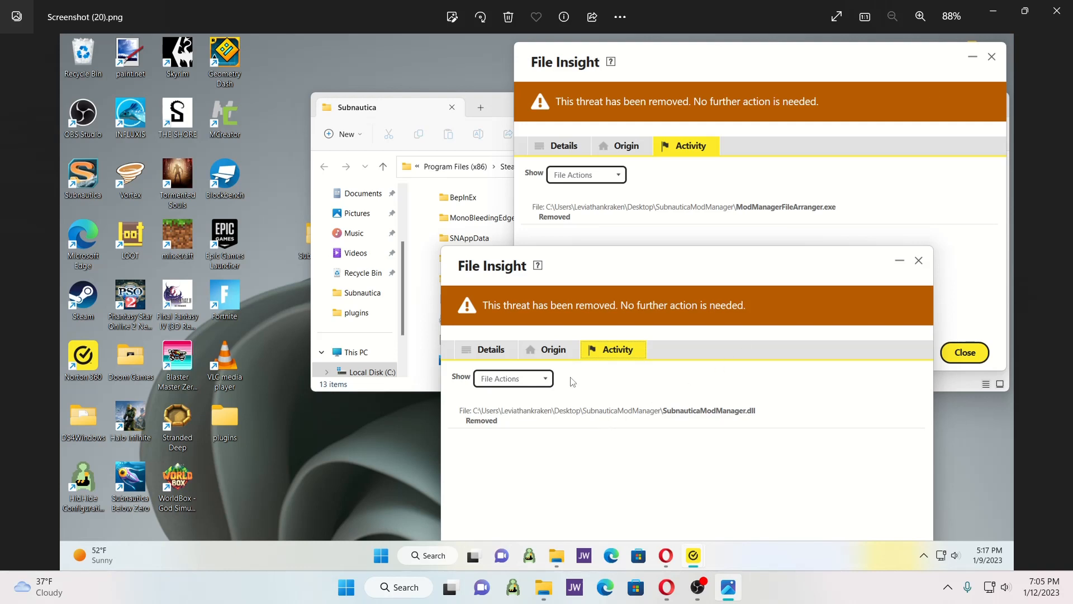
mouse_move(768, 320)
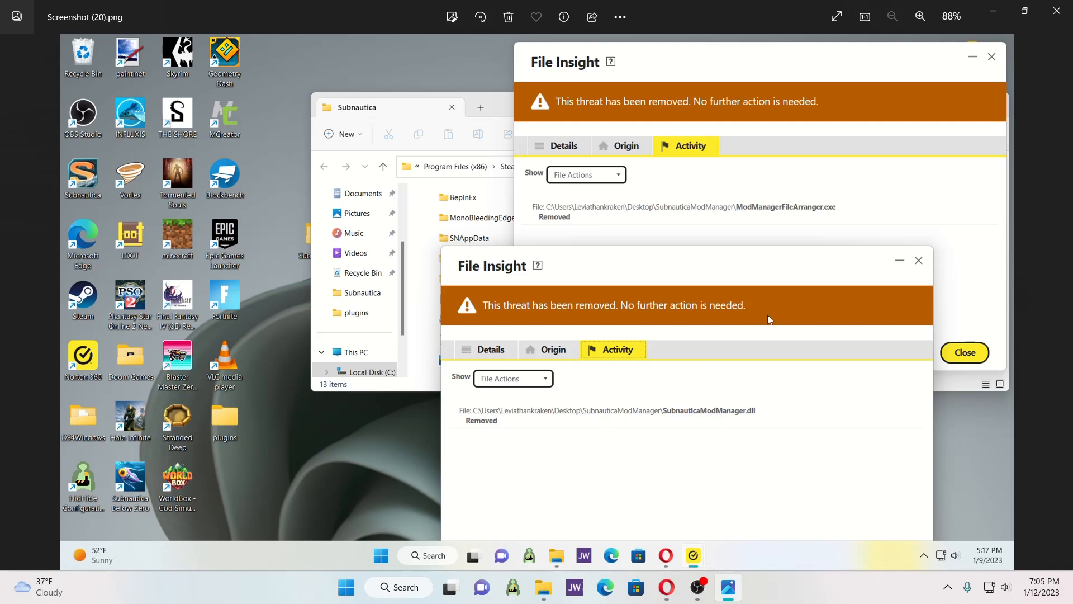
mouse_move(806, 376)
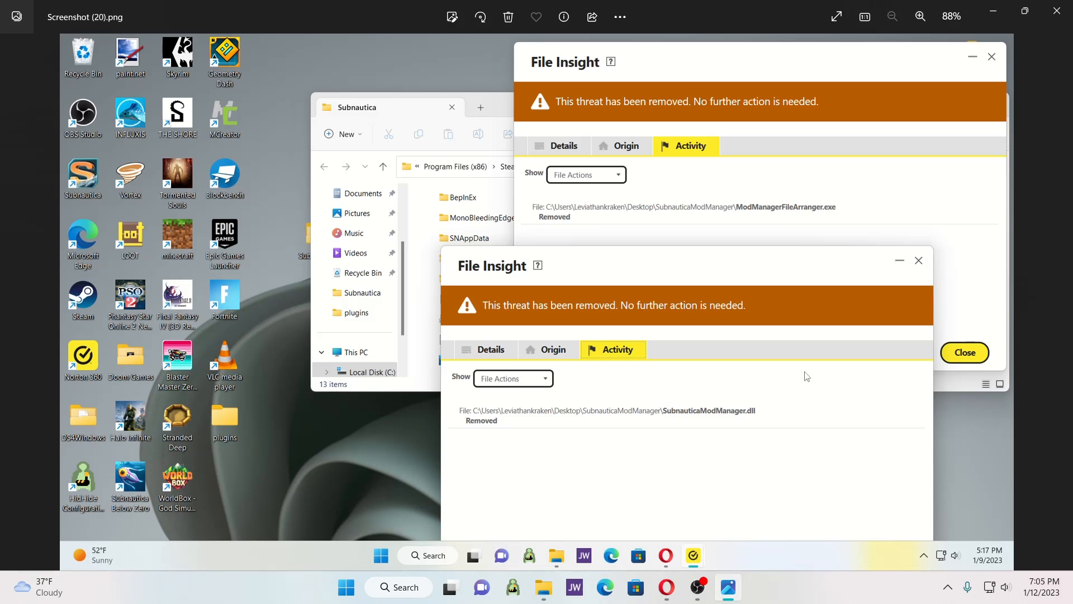
Step: Close the antivirus screenshot and review the 25 enabled mods in the Manage list
left_click(963, 353)
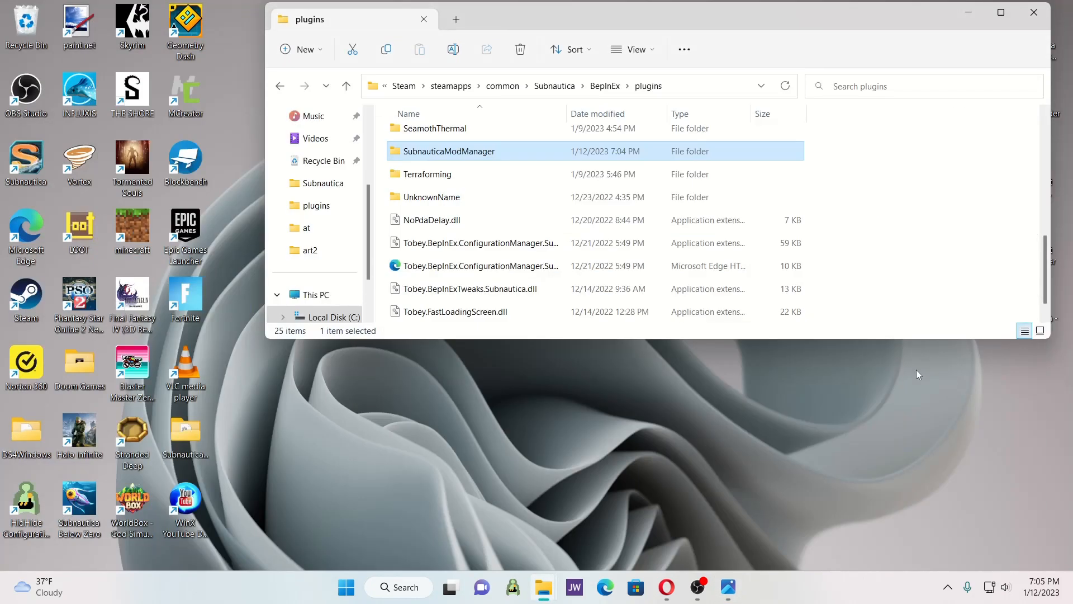
mouse_move(420, 165)
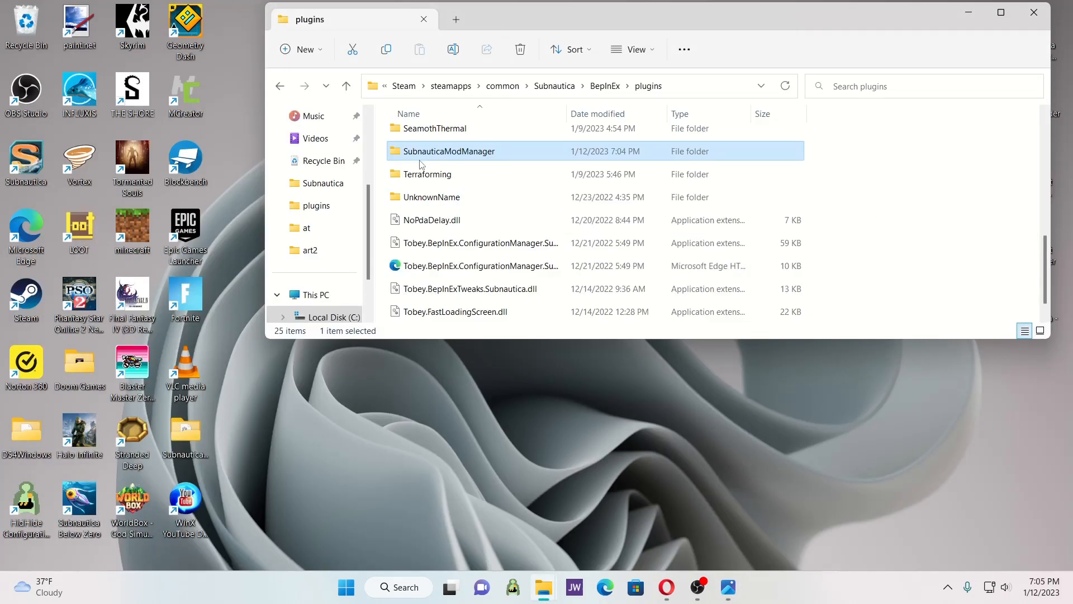
mouse_move(26, 232)
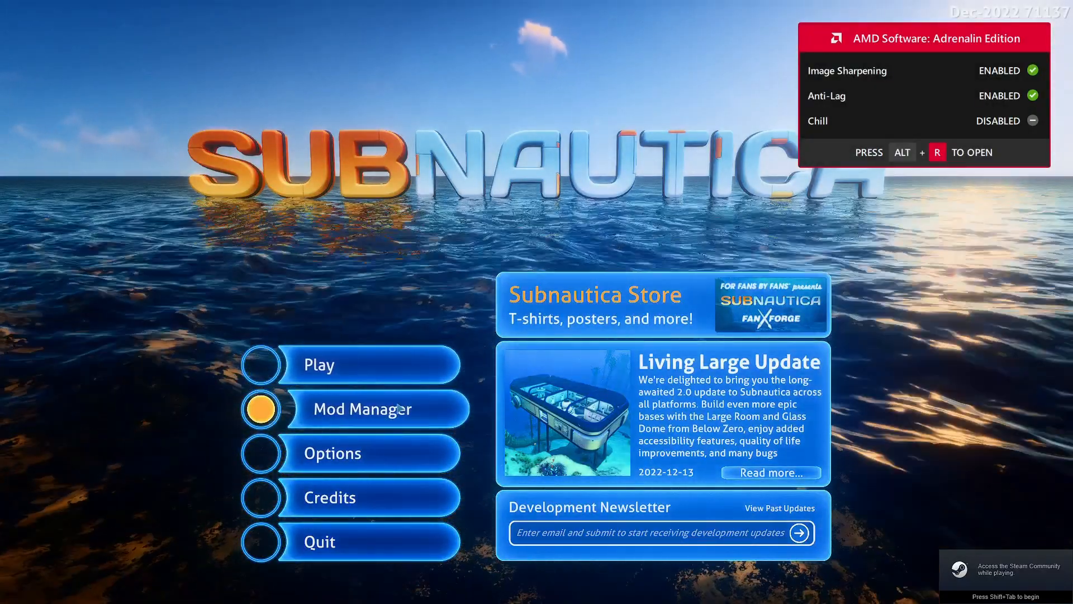
left_click(376, 409)
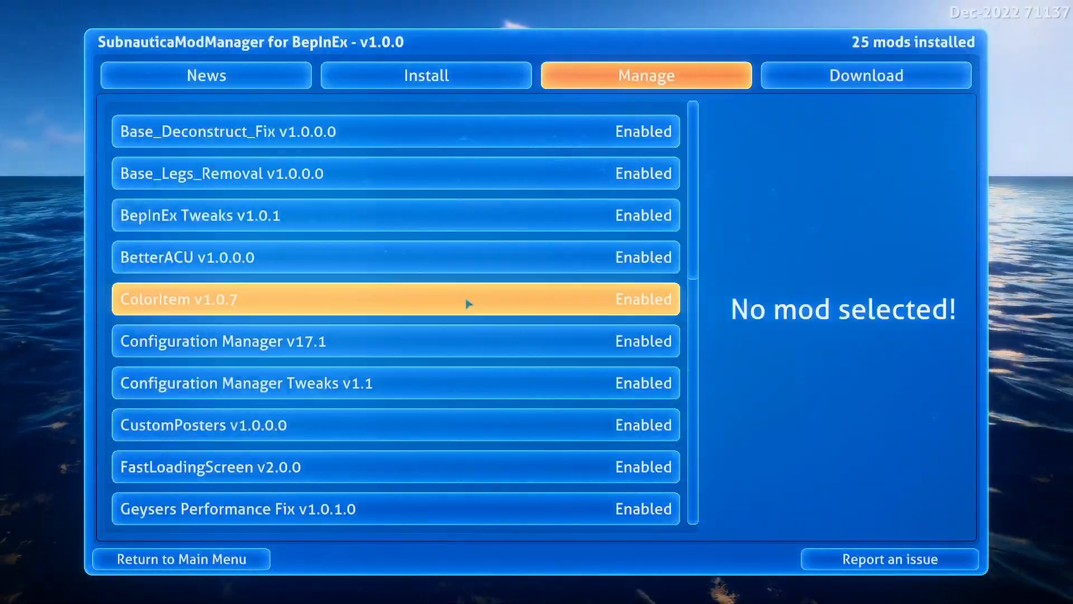
mouse_move(477, 42)
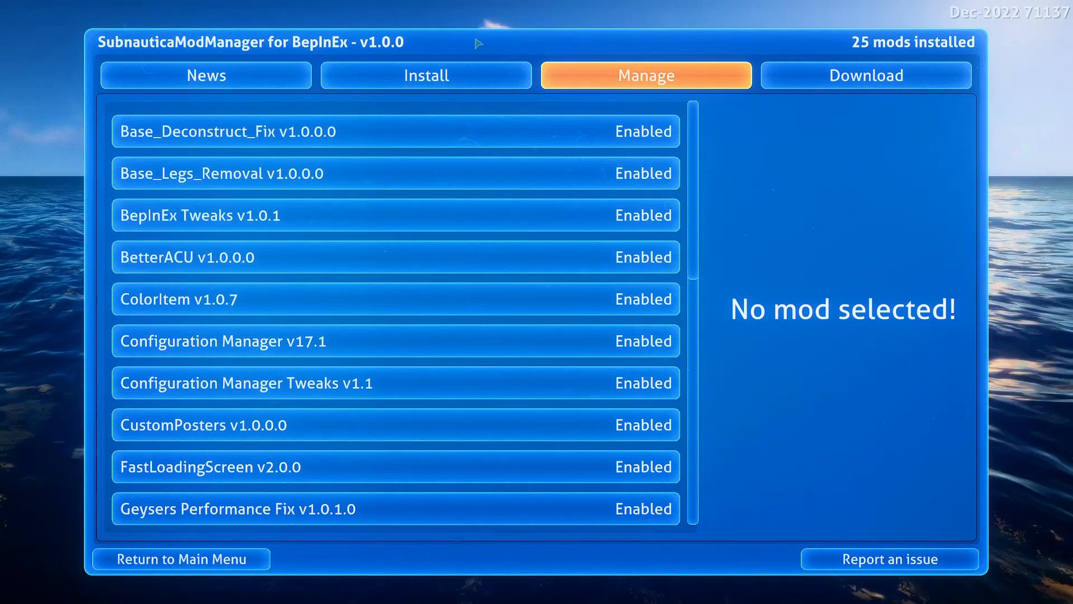
Step: From Recently Updated downloads, open Music Fading Out Fix's page in the browser
left_click(865, 75)
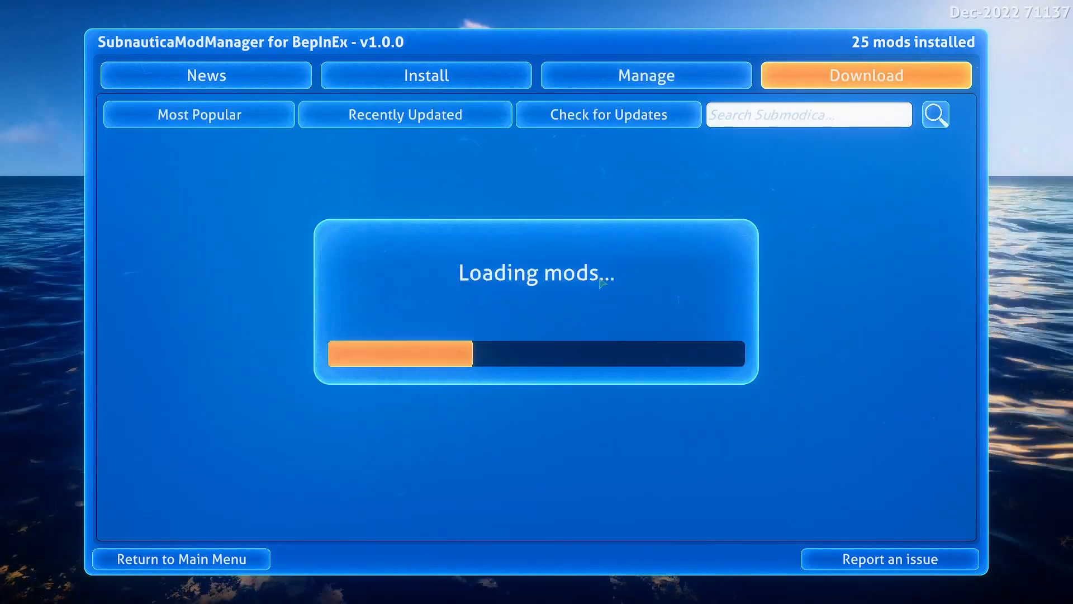
left_click(405, 114)
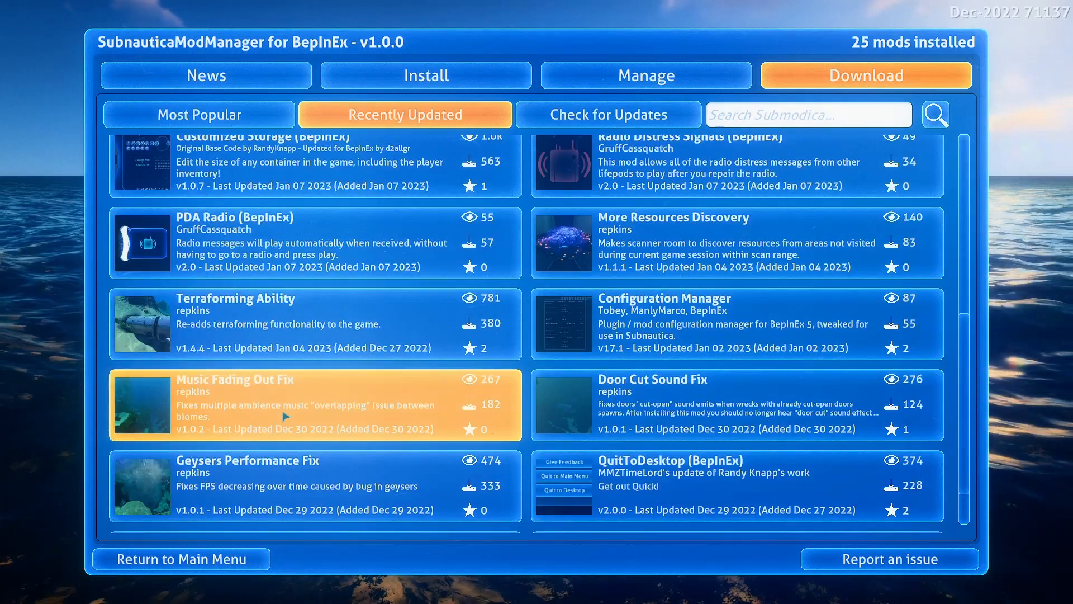
left_click(287, 404)
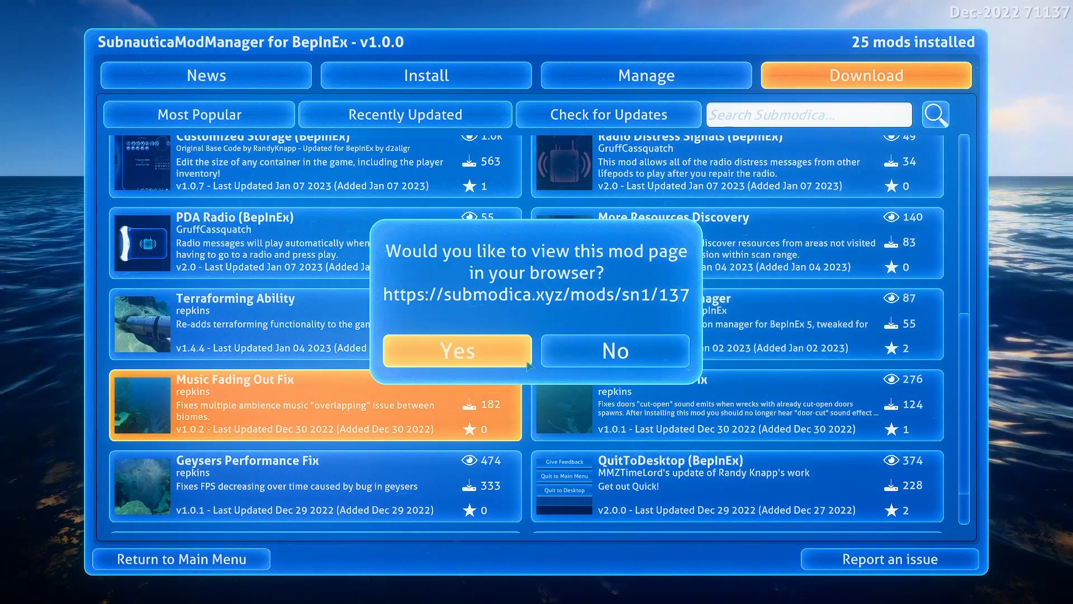
left_click(456, 351)
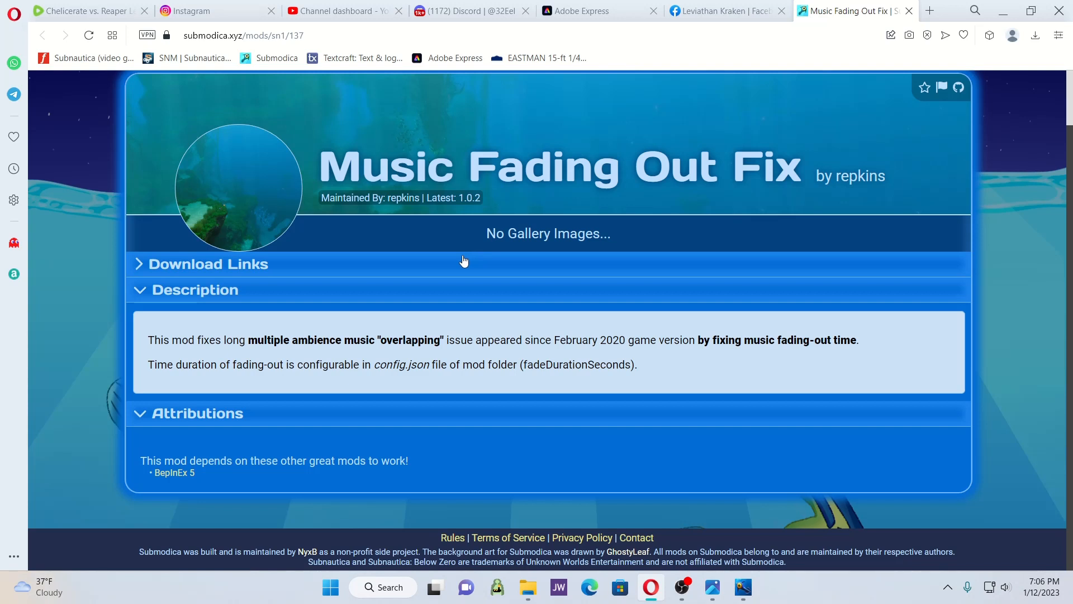
mouse_move(213, 272)
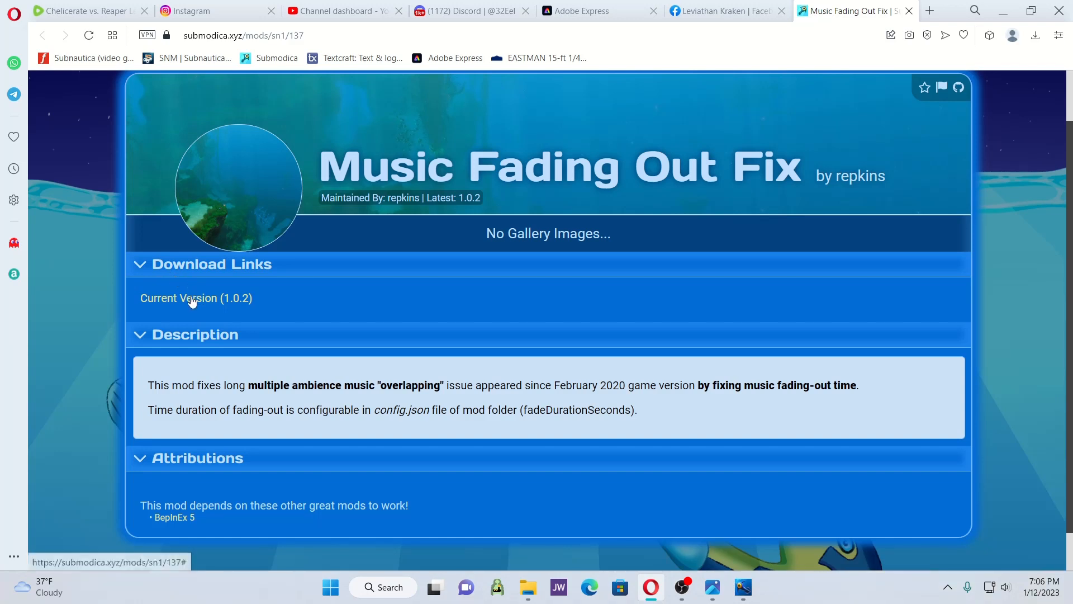
Step: Download Music Fading Out Fix version 1.0.2, continuing past the BepInEx 5 dependency notice
left_click(196, 298)
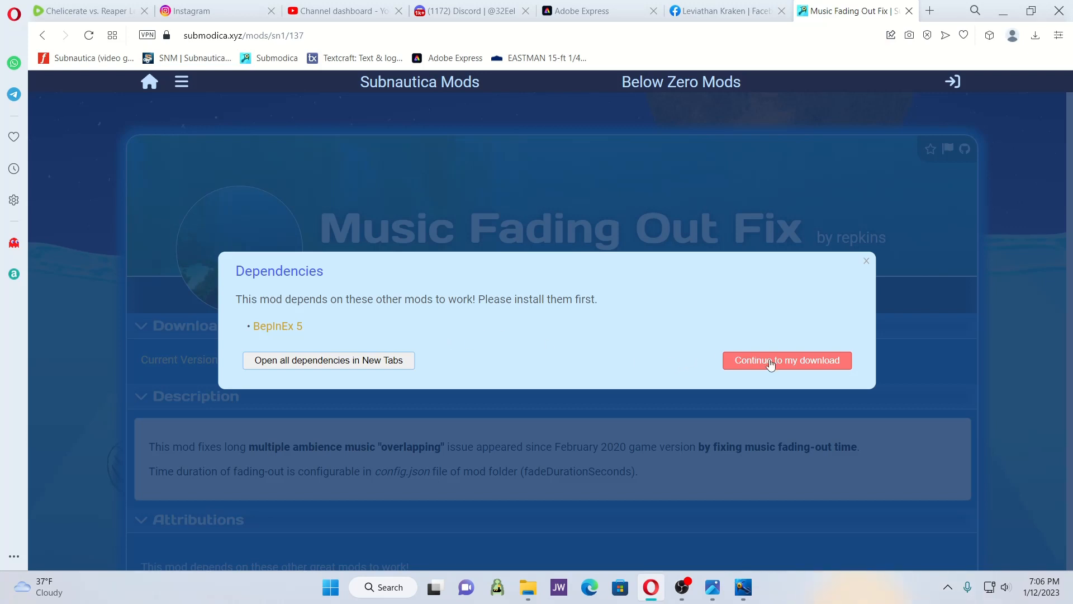
left_click(787, 360)
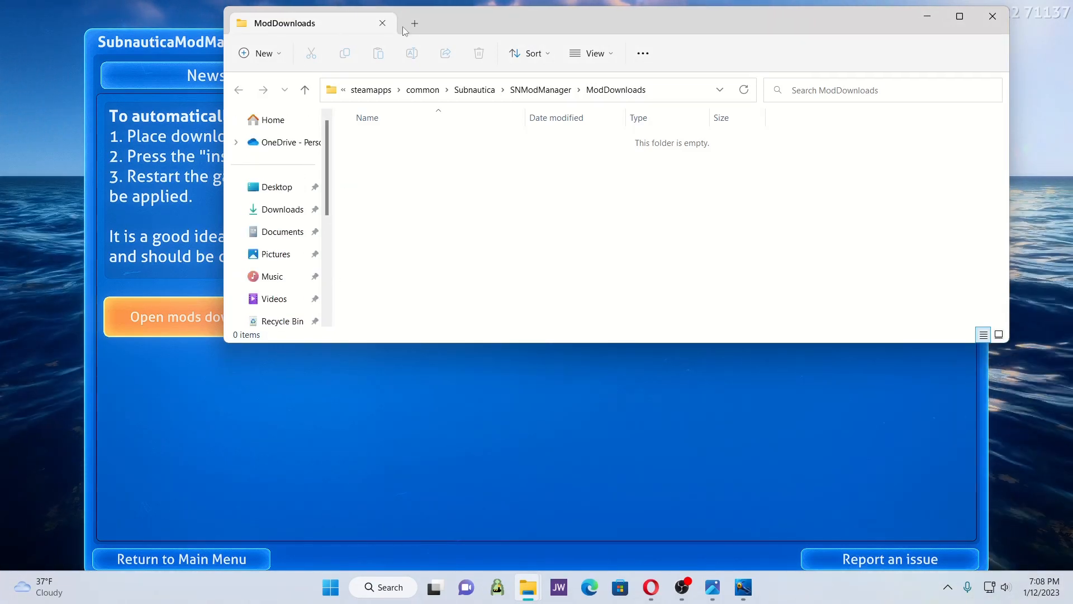
Step: Move the MusicFadingOut_v102 zip from Downloads into the ModDownloads folder
left_click(413, 22)
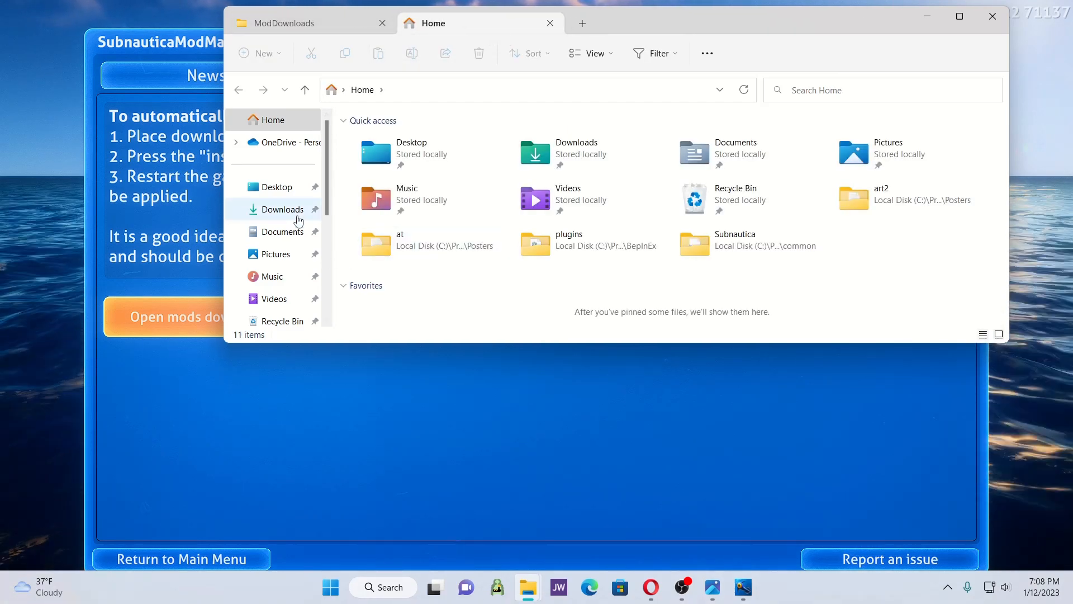
left_click(282, 209)
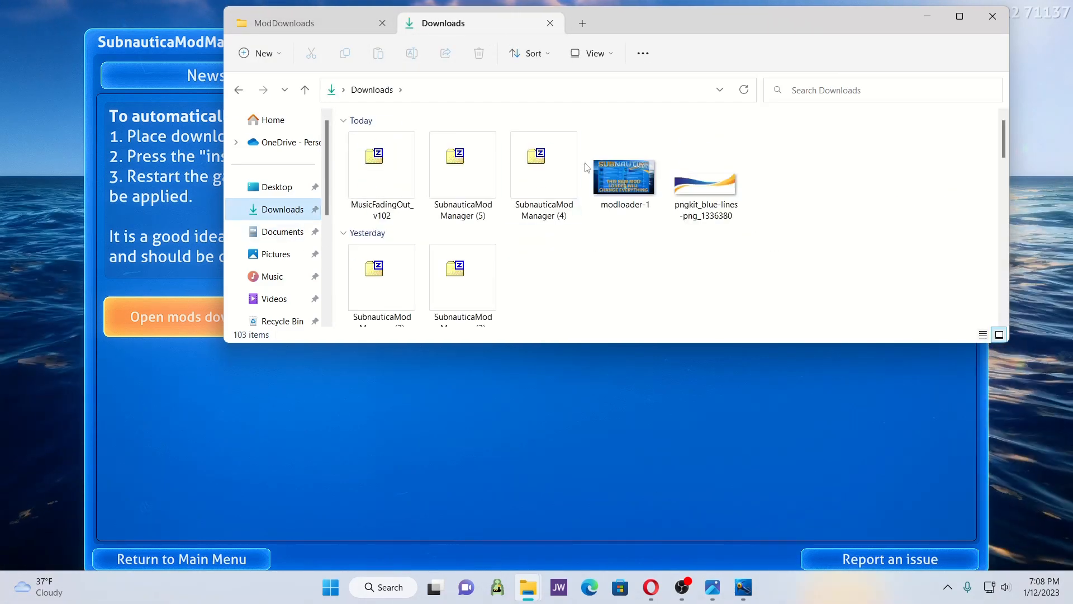
left_click(381, 164)
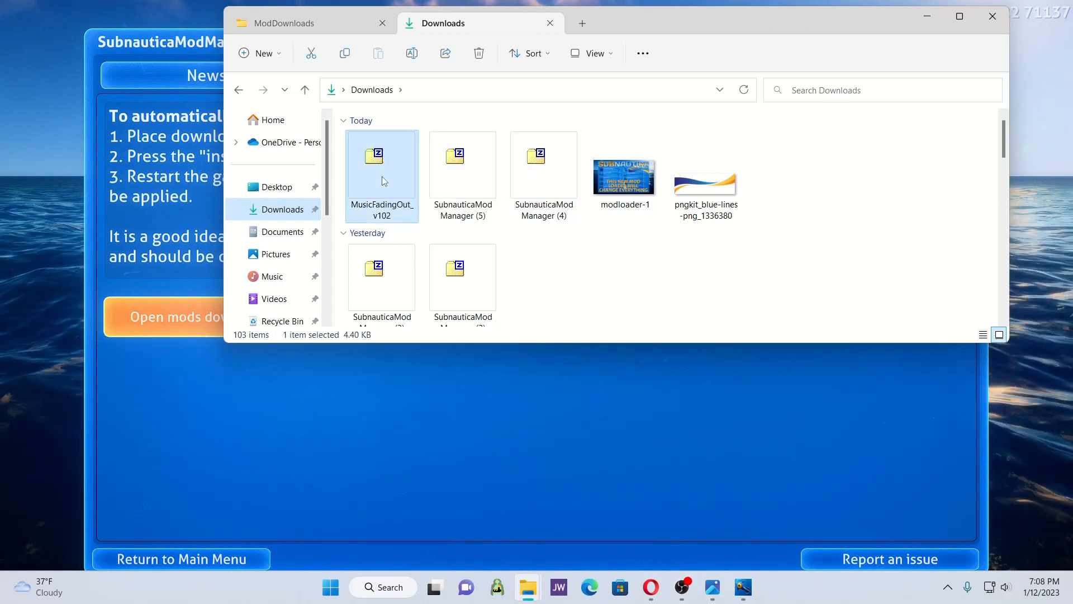
left_click(281, 23)
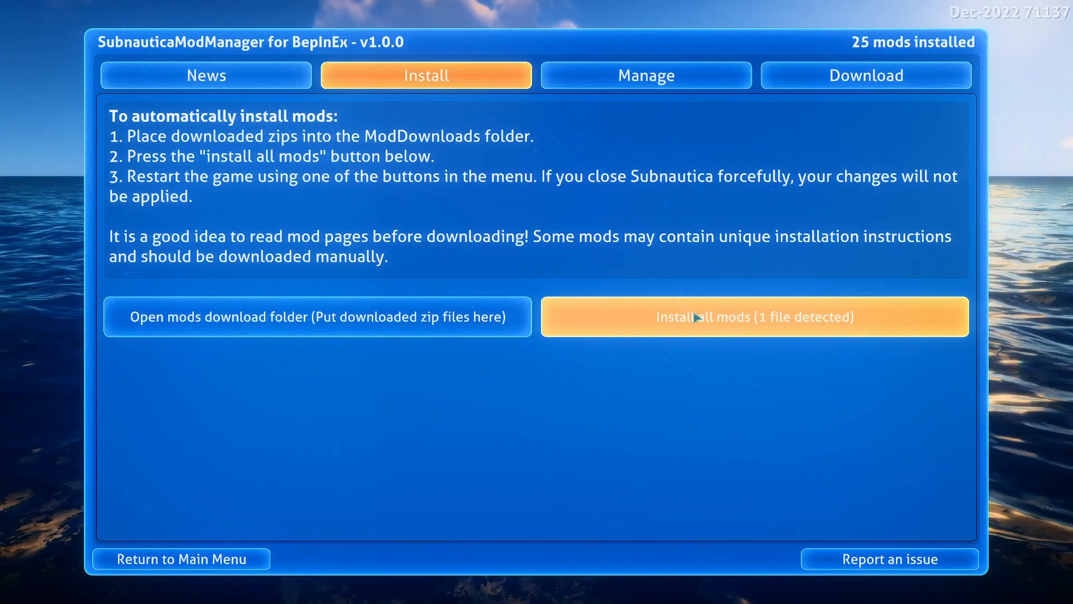
Step: Install all detected mod zips, dismiss the one-mod summary, and accept the game restart
left_click(755, 316)
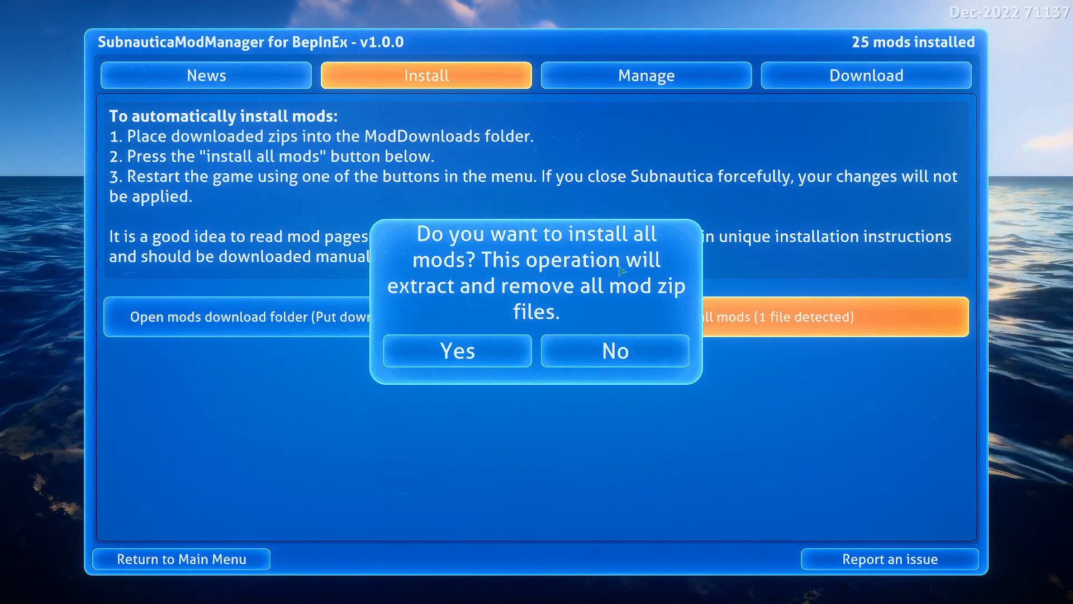
left_click(456, 351)
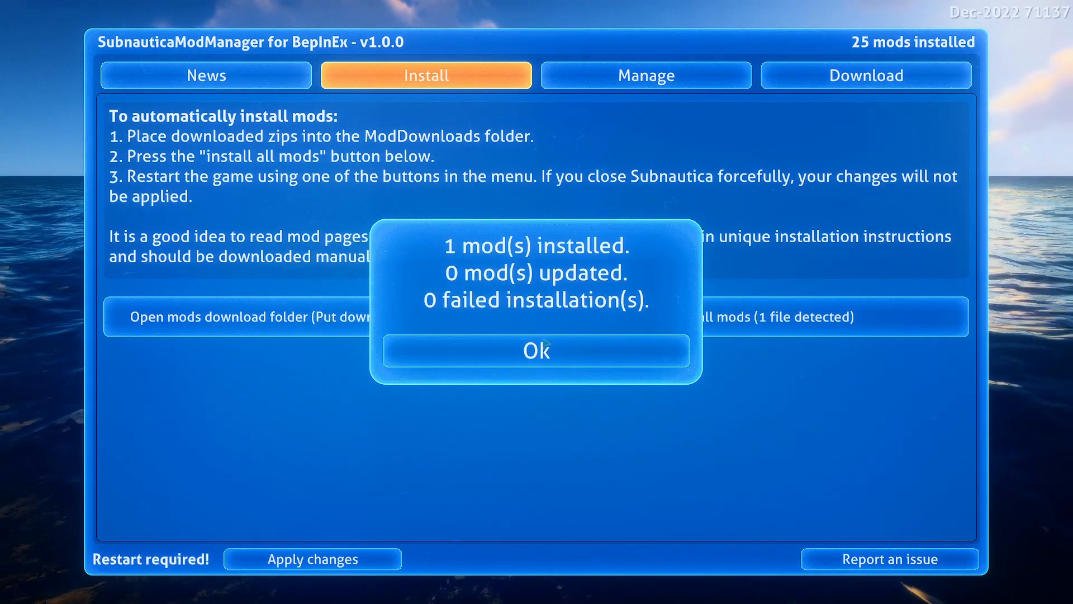
mouse_move(536, 351)
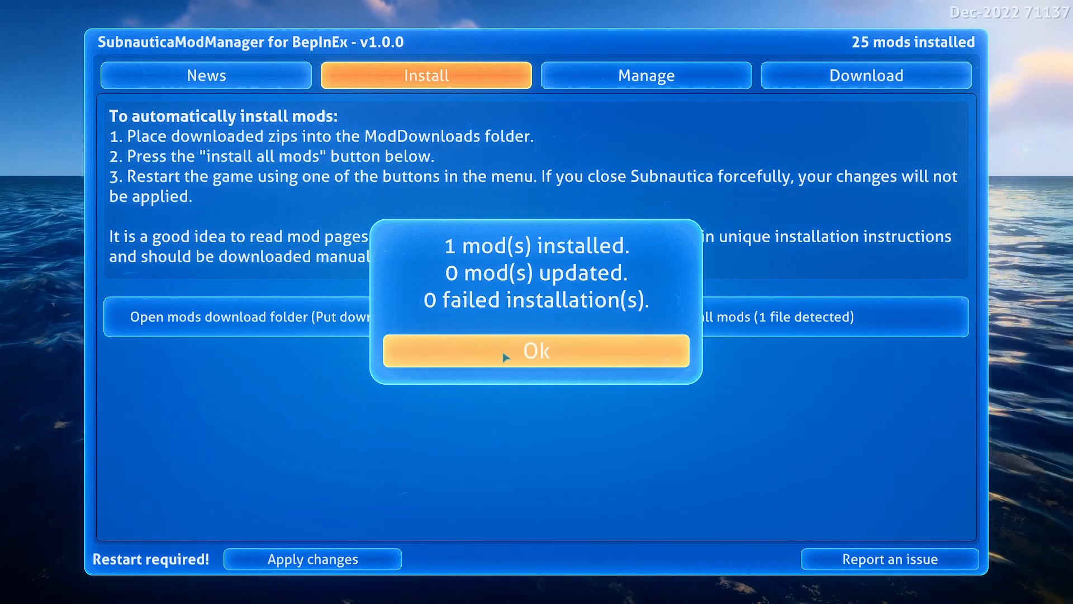
left_click(536, 350)
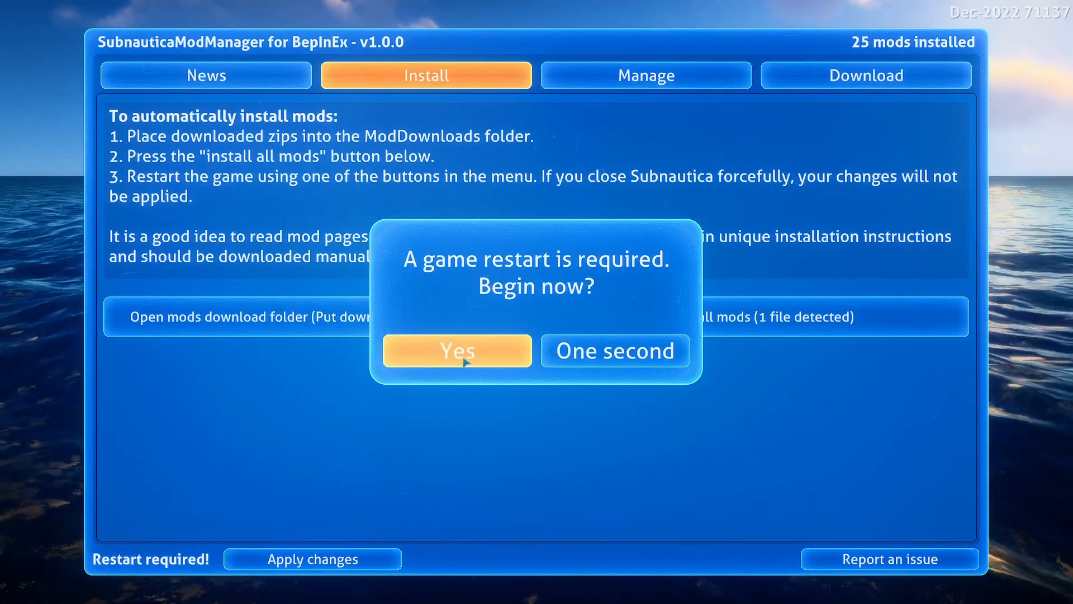
left_click(457, 351)
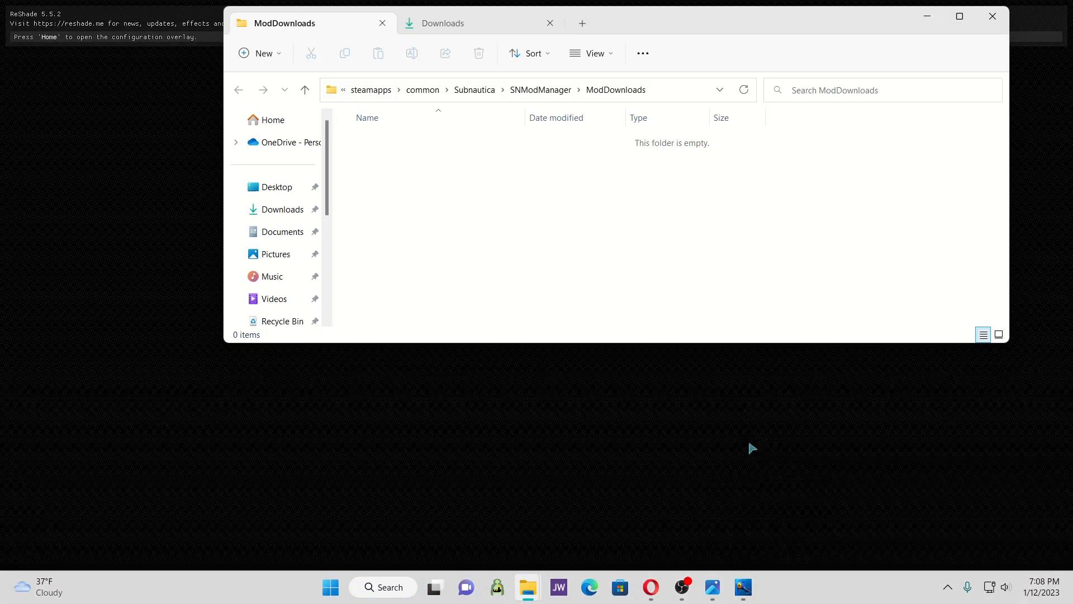
mouse_move(633, 455)
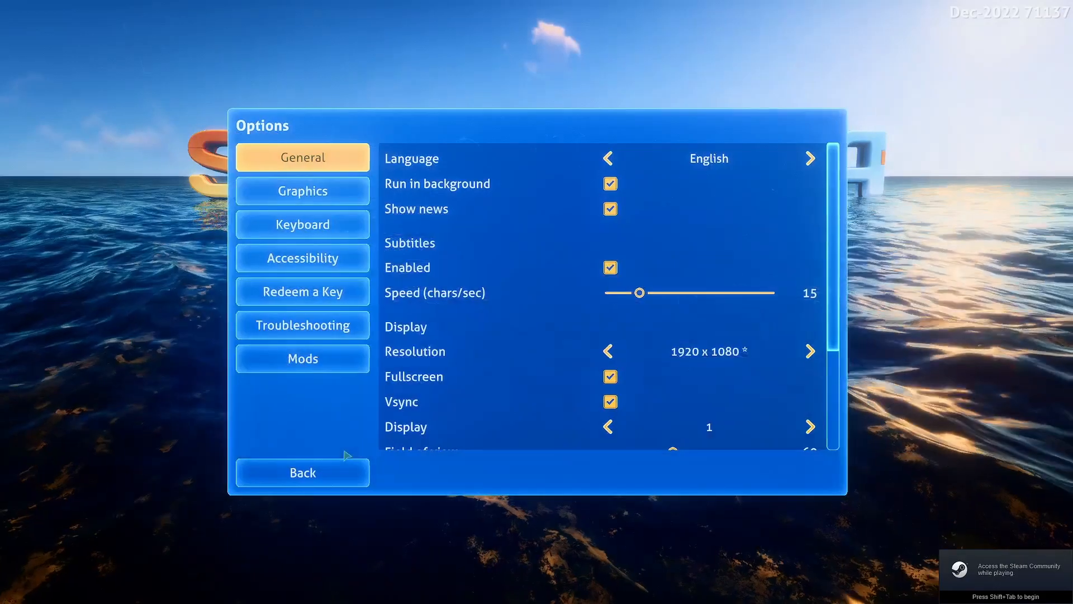
Step: Show the Mods section of Subnautica's options and scroll through the mod settings
left_click(301, 358)
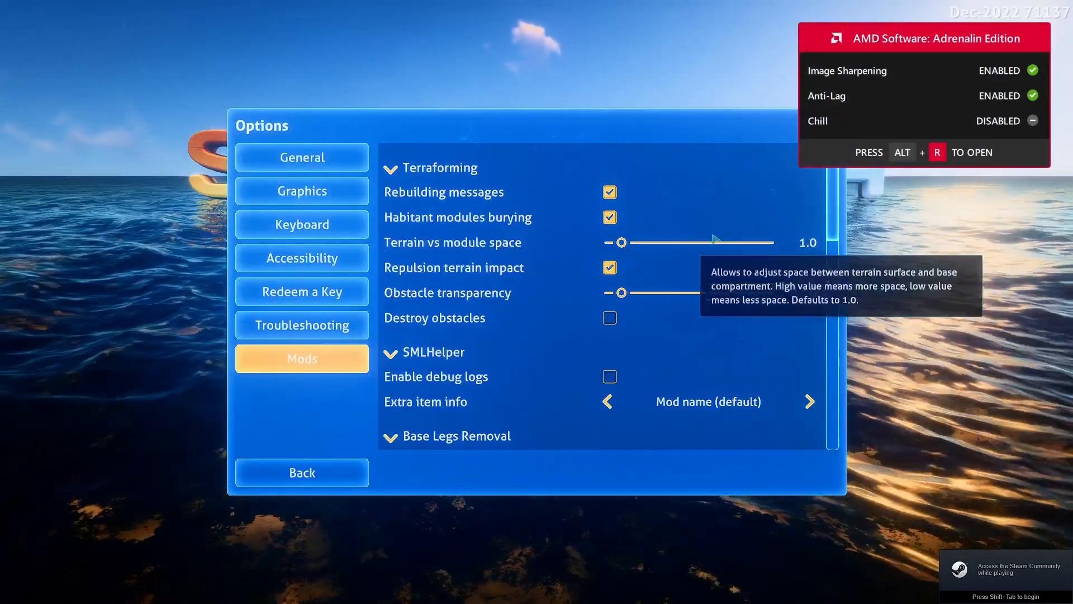
scroll("down", 3)
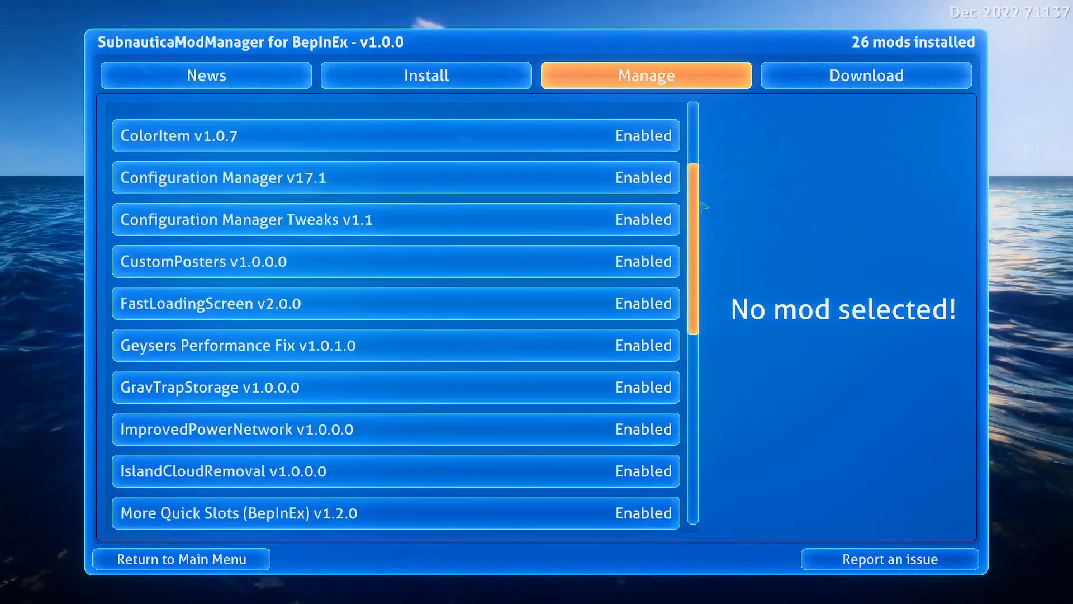
Step: Scroll the mod list to Music Fading Out Fix, then return to main menu and reopen Mod Manager
scroll("down", 3)
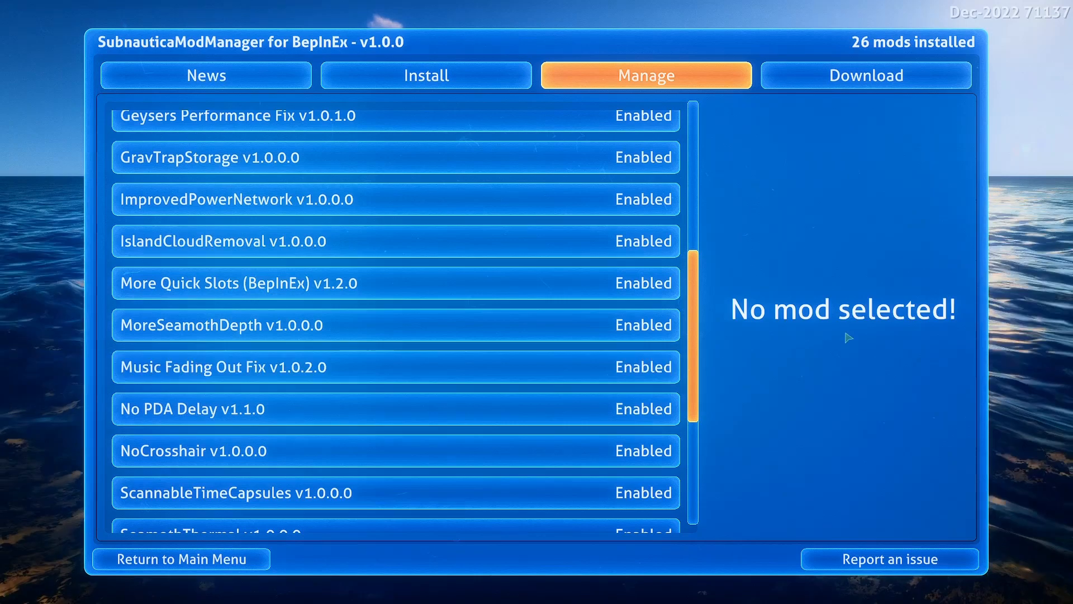
scroll("down", 3)
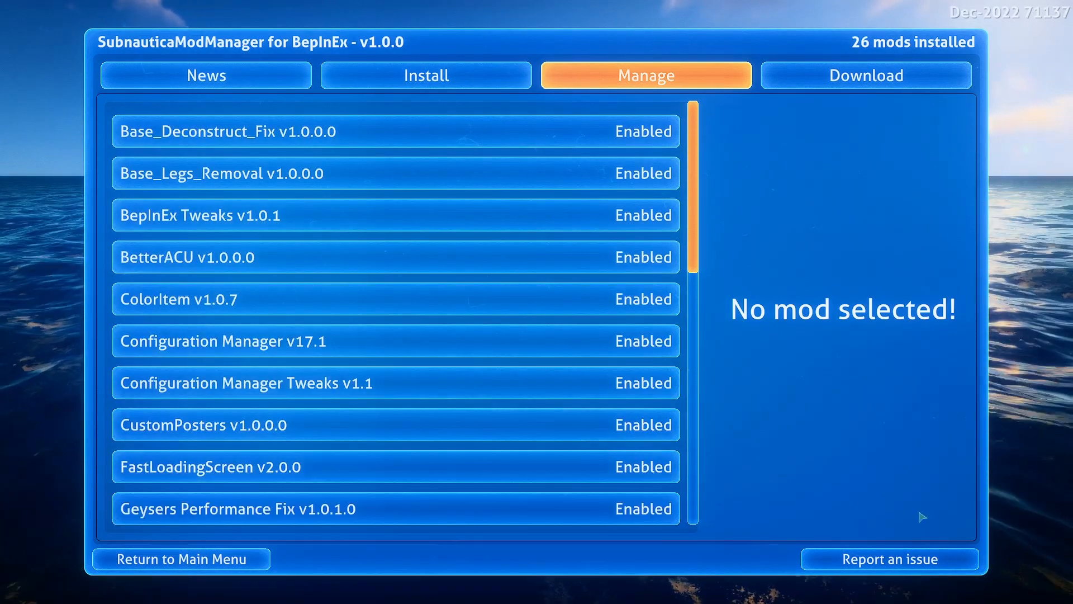
left_click(180, 558)
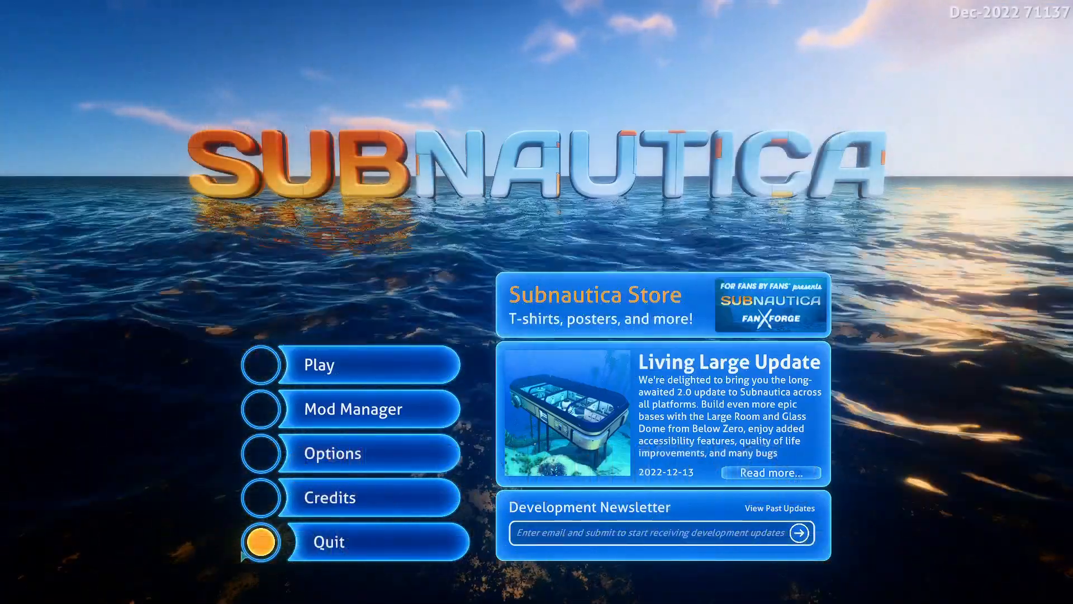
left_click(354, 409)
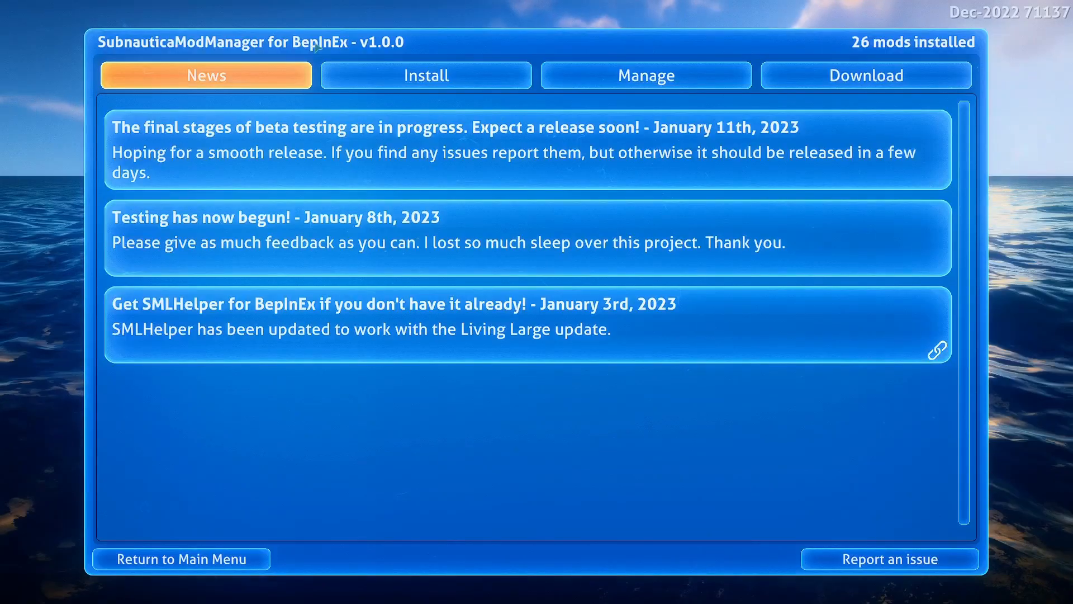